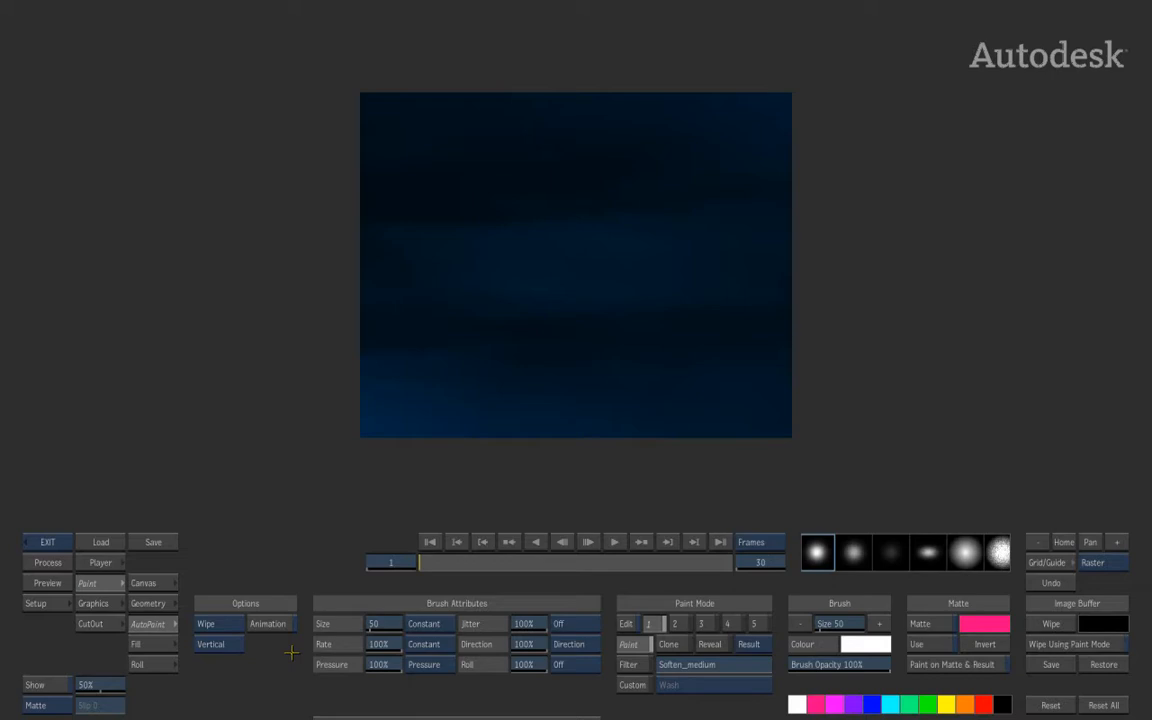
mouse_move(463, 322)
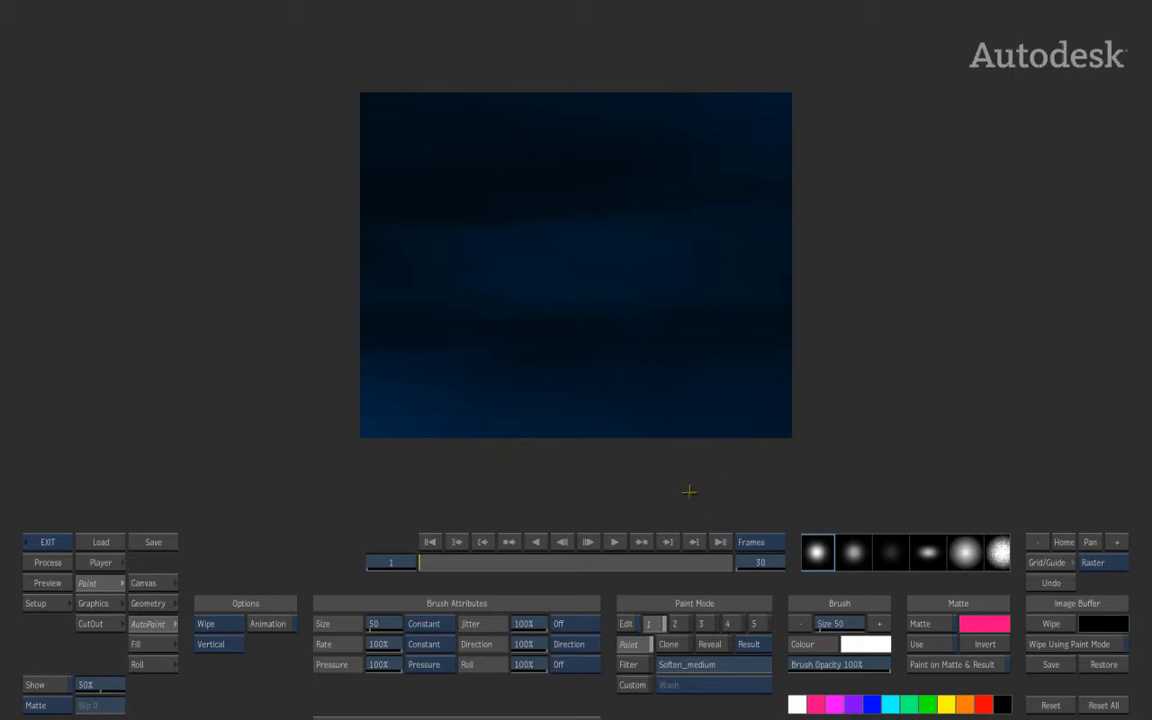
mouse_move(700, 485)
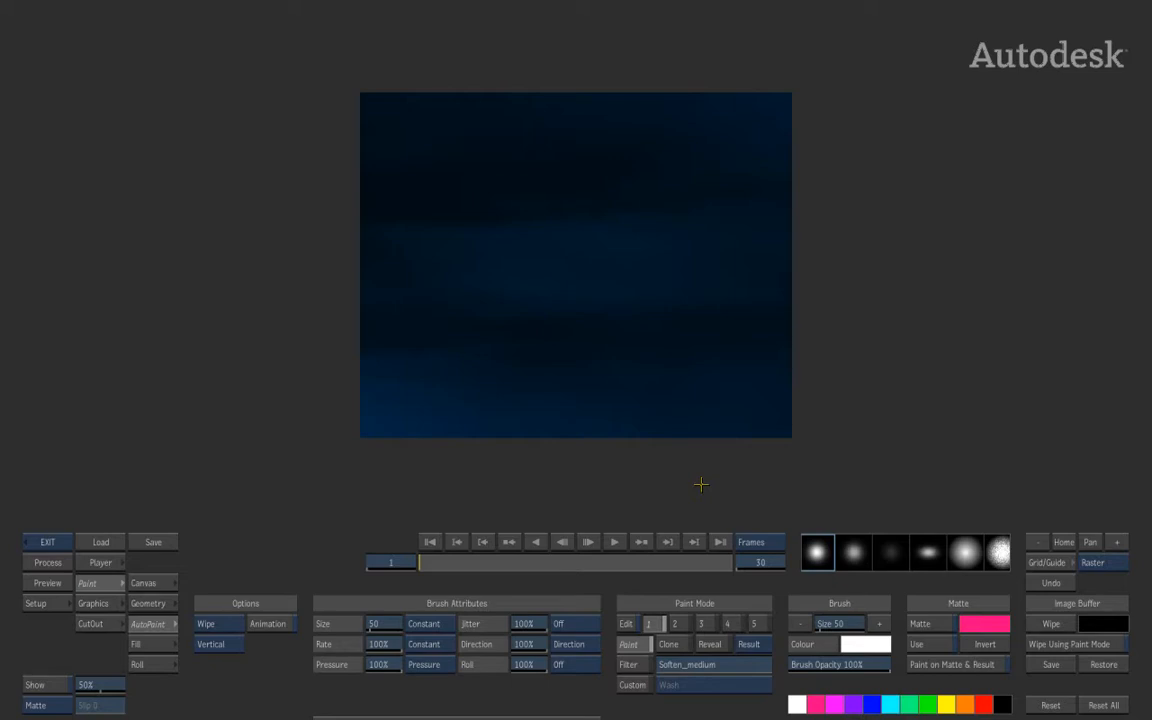
mouse_move(498, 464)
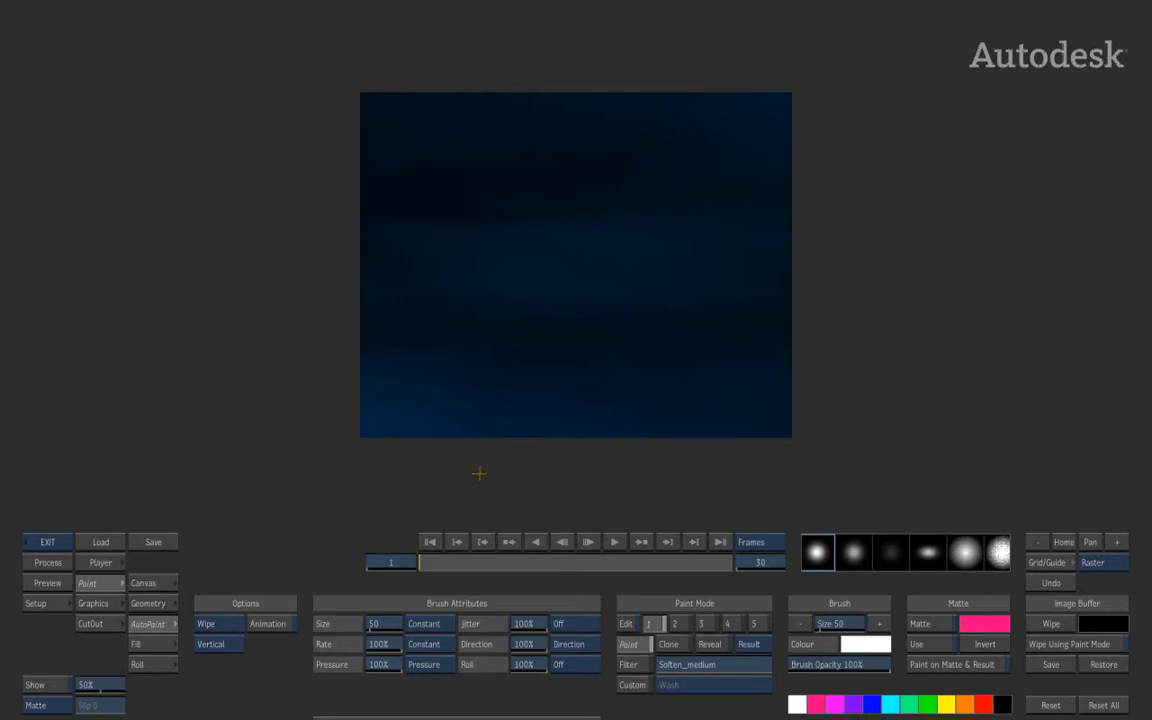
mouse_move(467, 470)
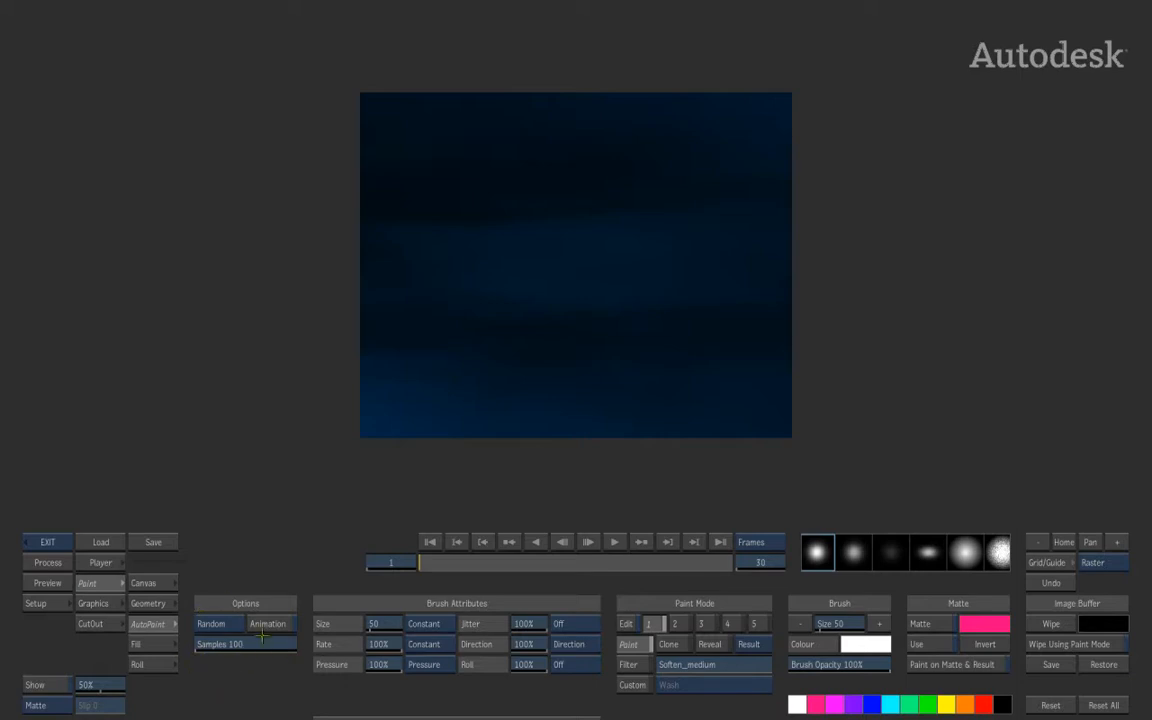
mouse_move(660, 278)
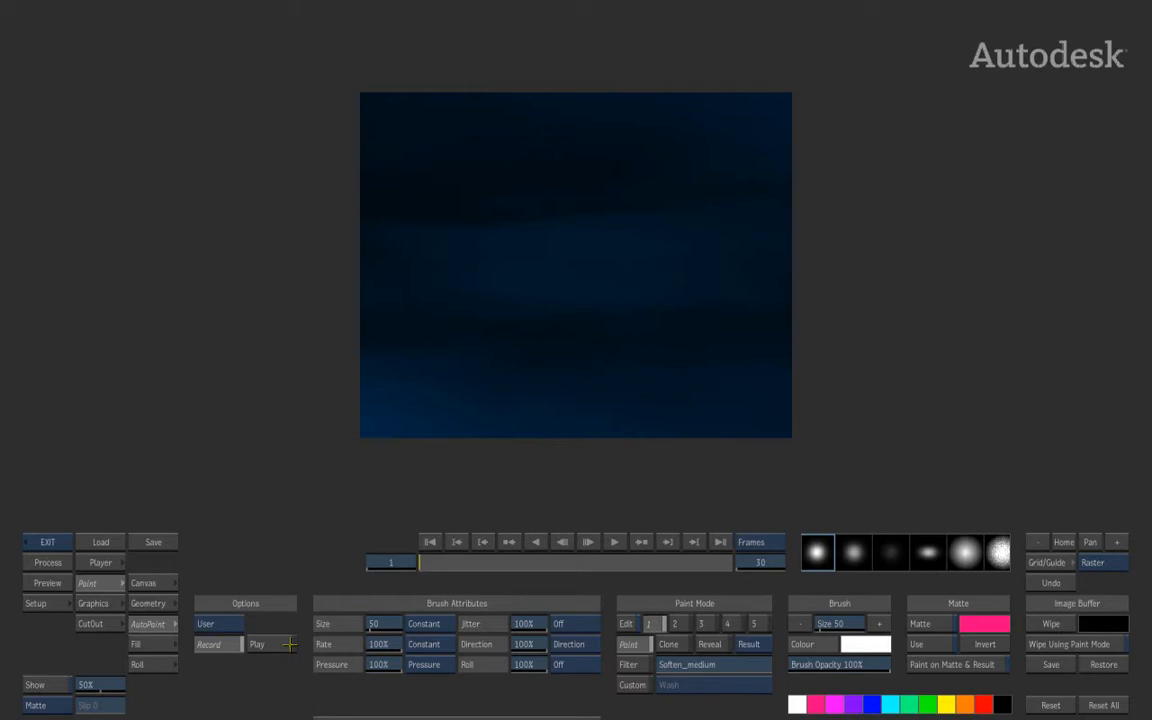
mouse_move(409, 527)
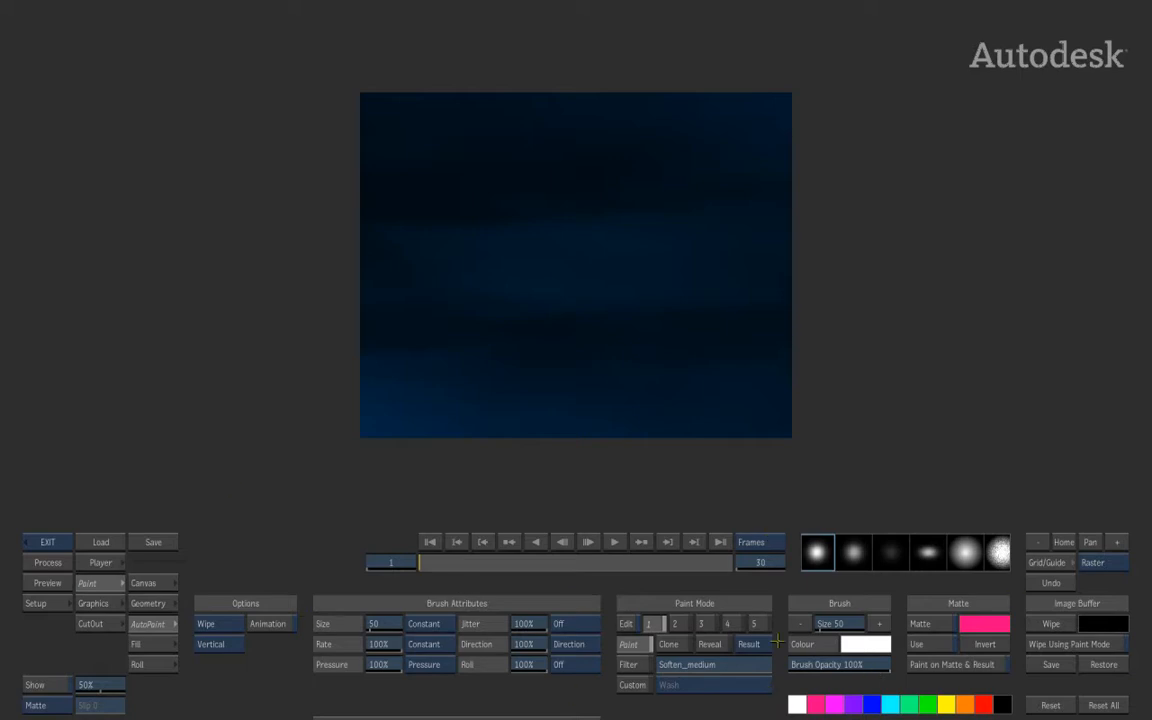
Step: Set the AutoPaint option mode to User, keeping Record enabled
click(206, 623)
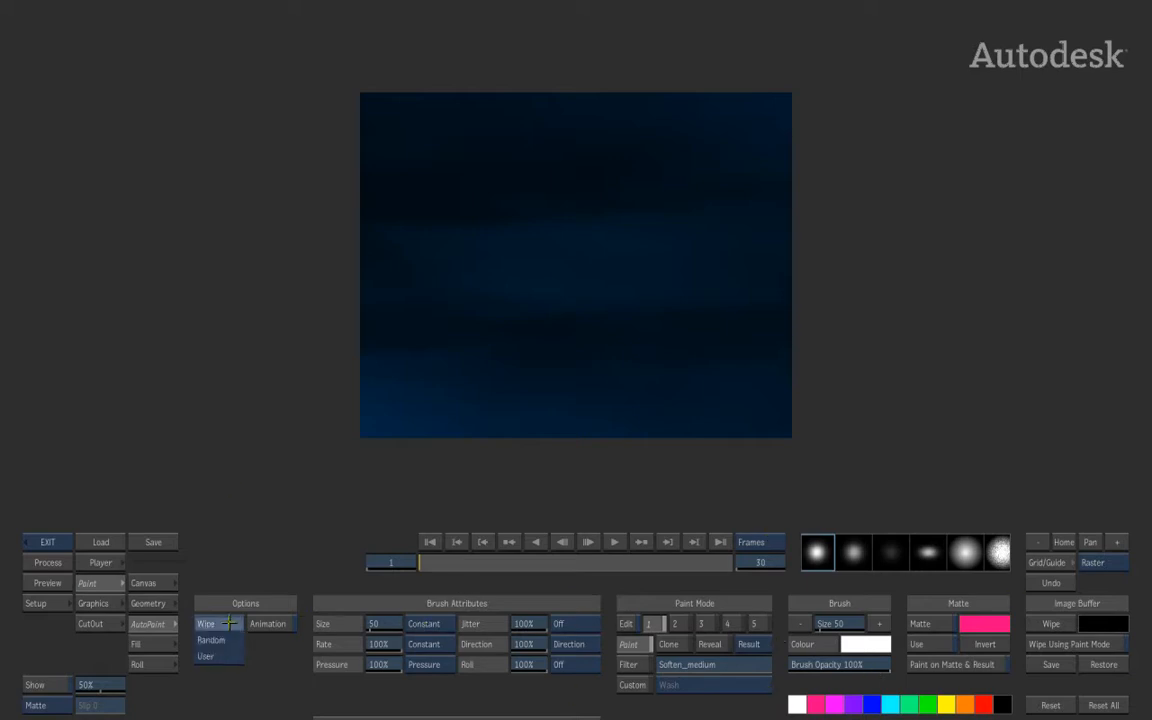
click(211, 640)
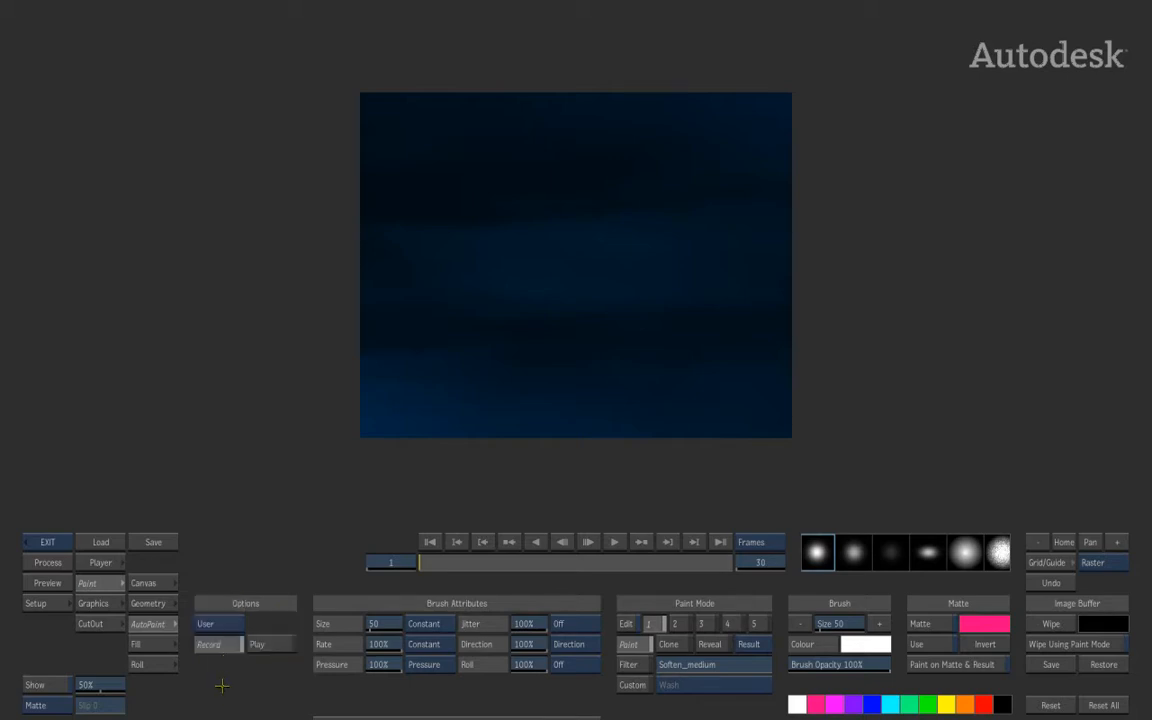
mouse_move(228, 700)
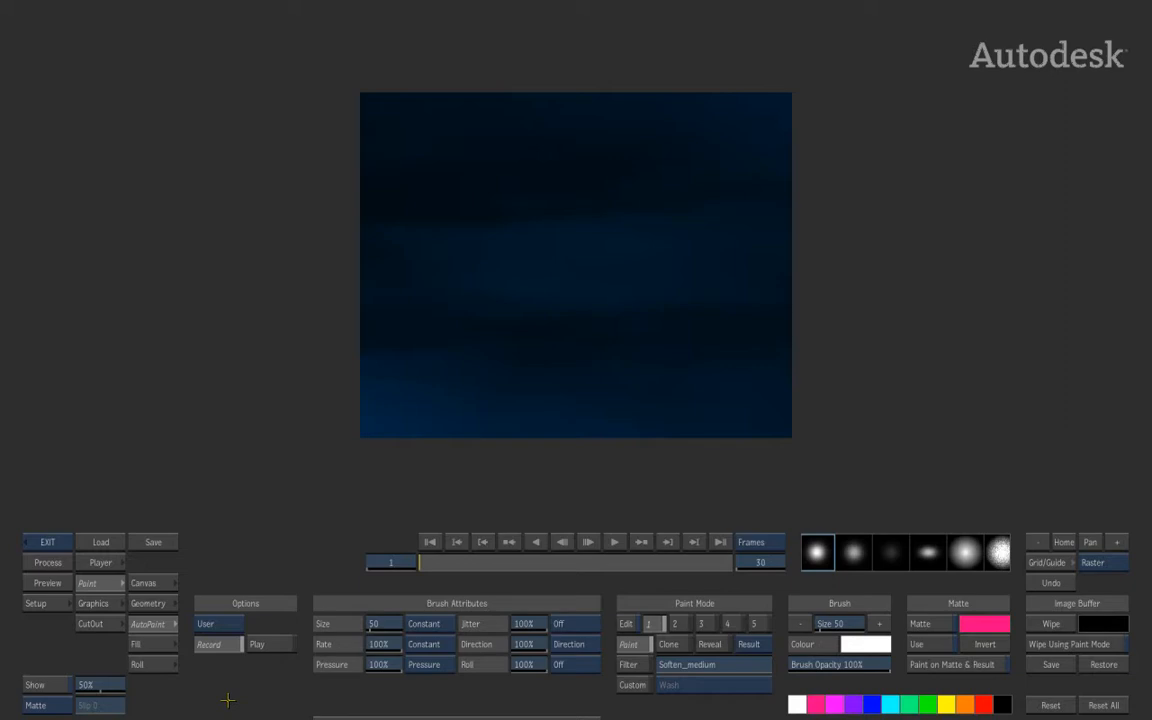
mouse_move(348, 511)
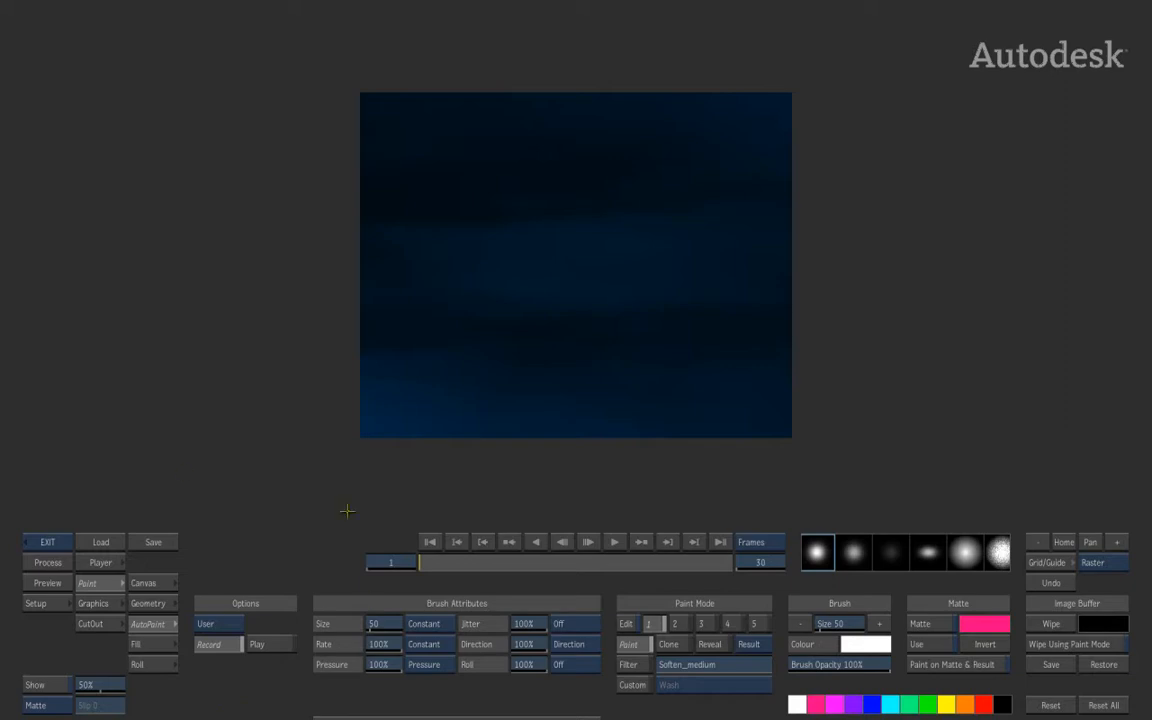
mouse_move(196, 618)
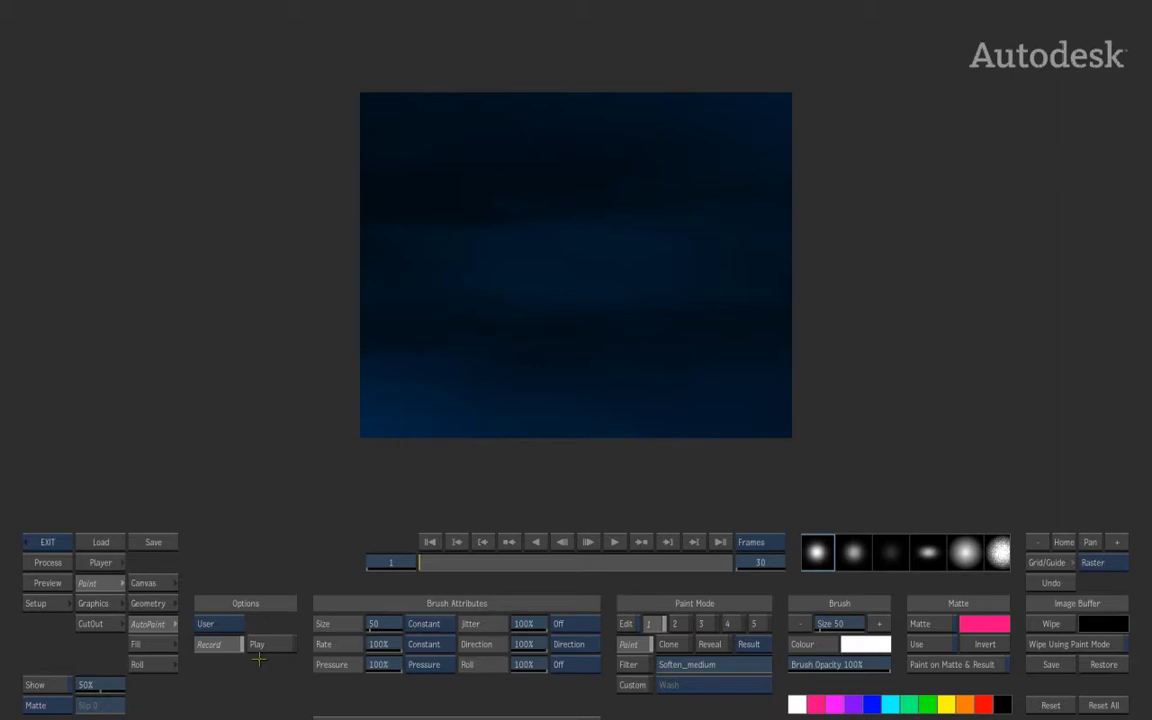
mouse_move(576, 383)
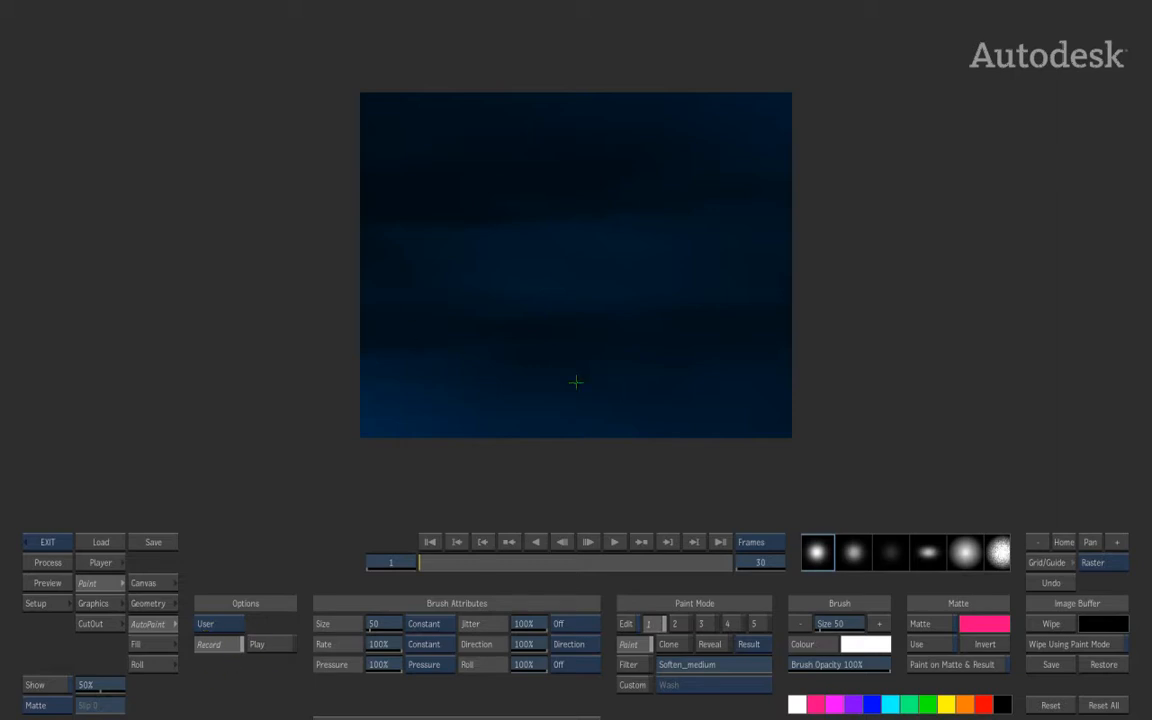
mouse_move(505, 138)
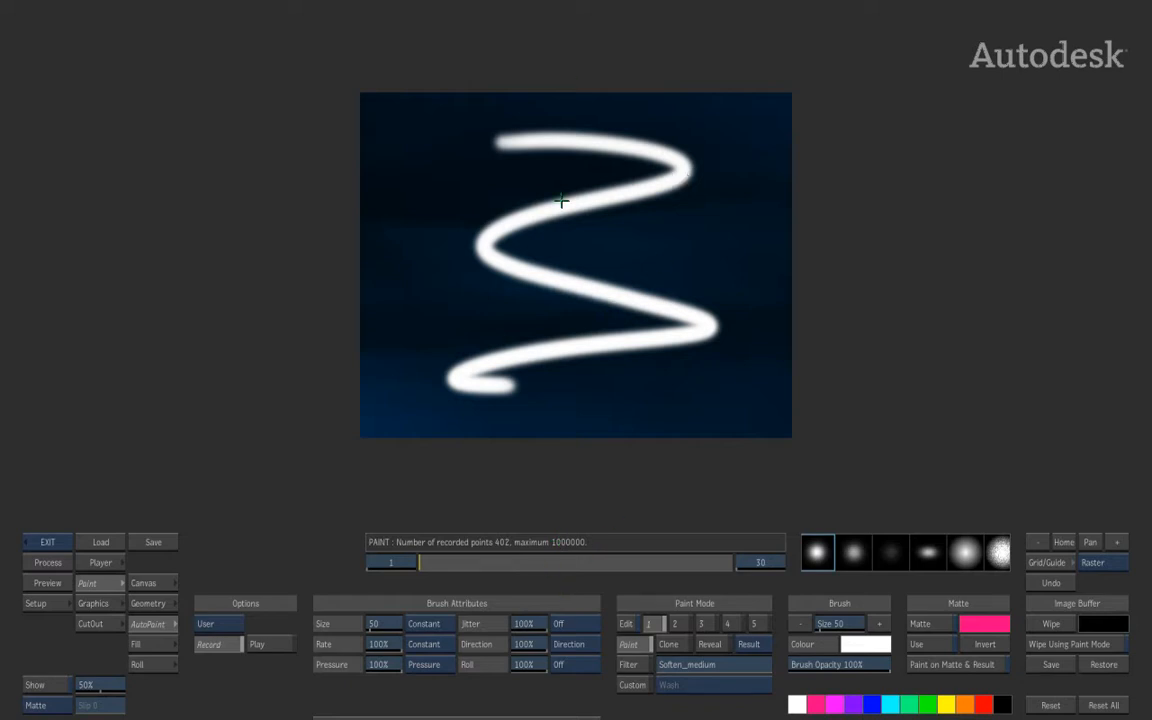
mouse_move(603, 417)
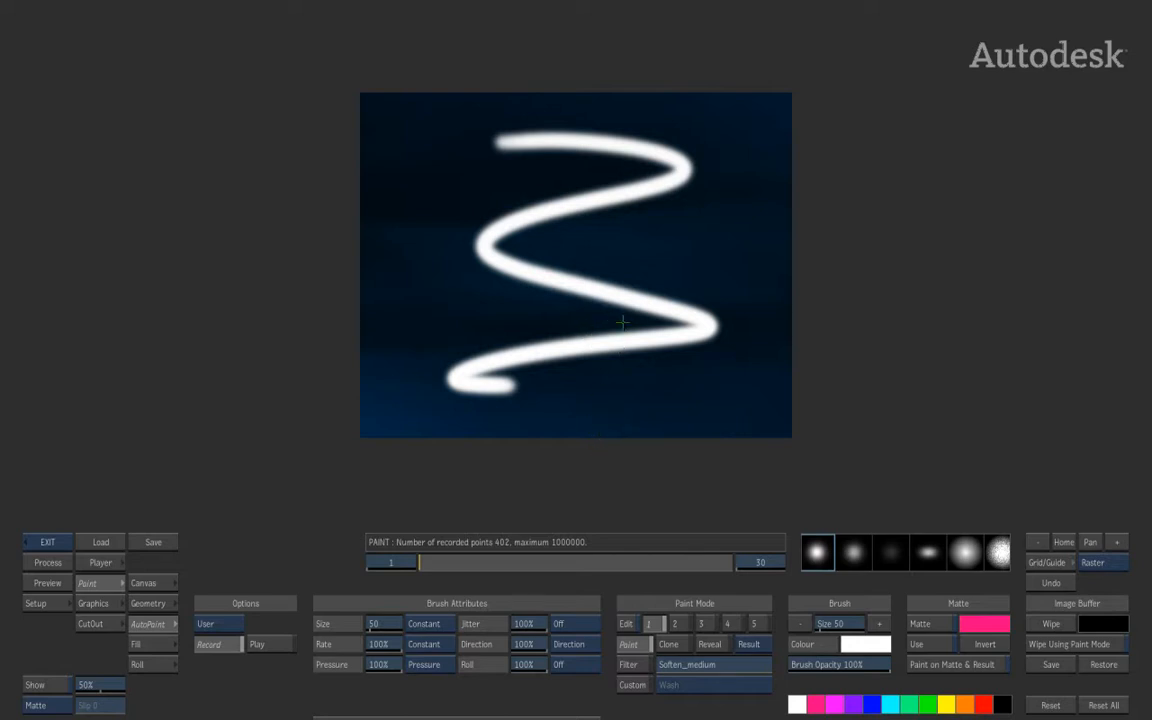
mouse_move(508, 465)
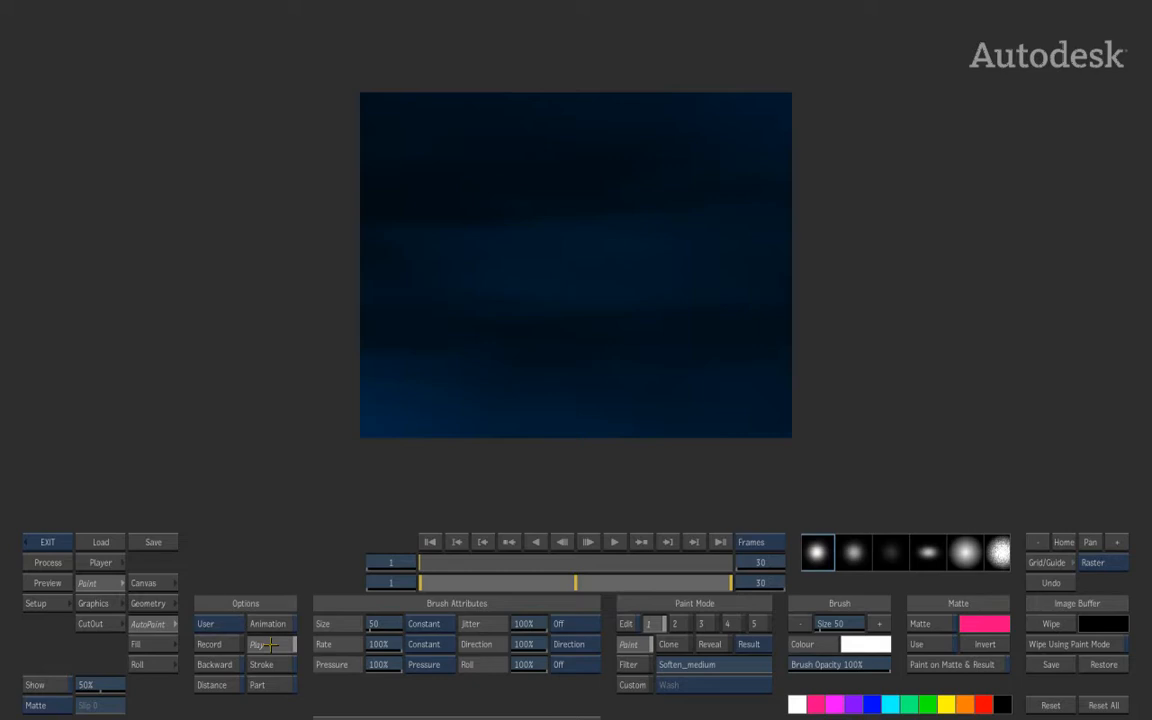
mouse_move(743, 412)
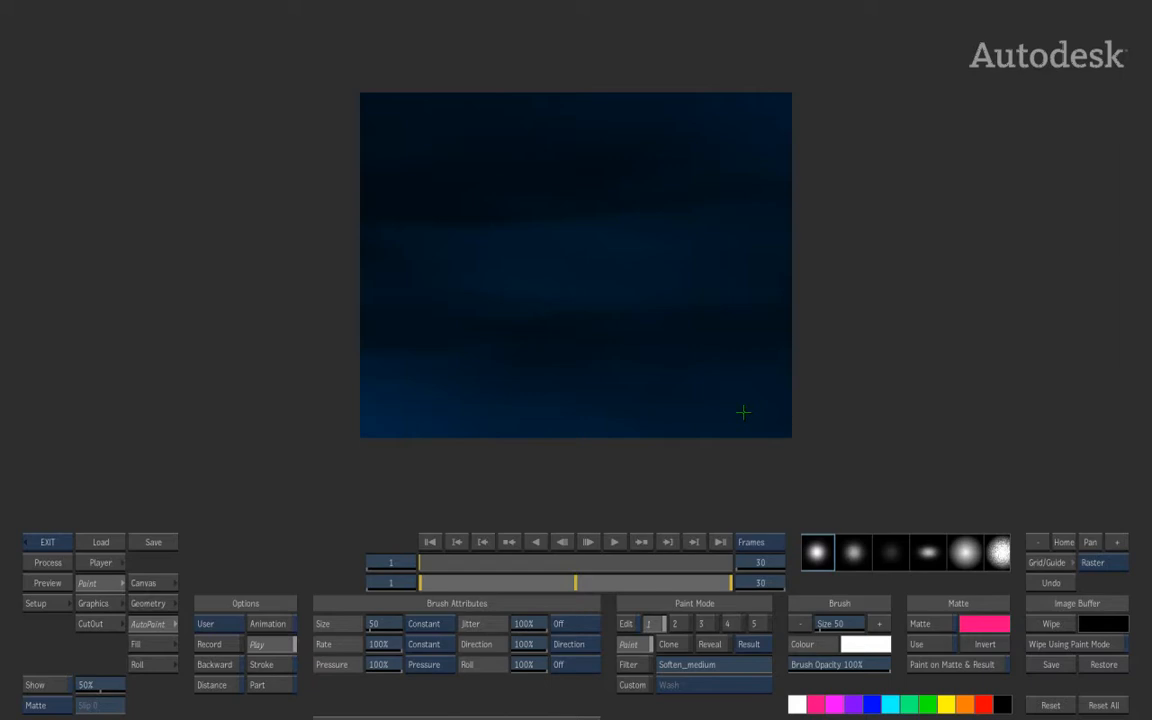
mouse_move(491, 604)
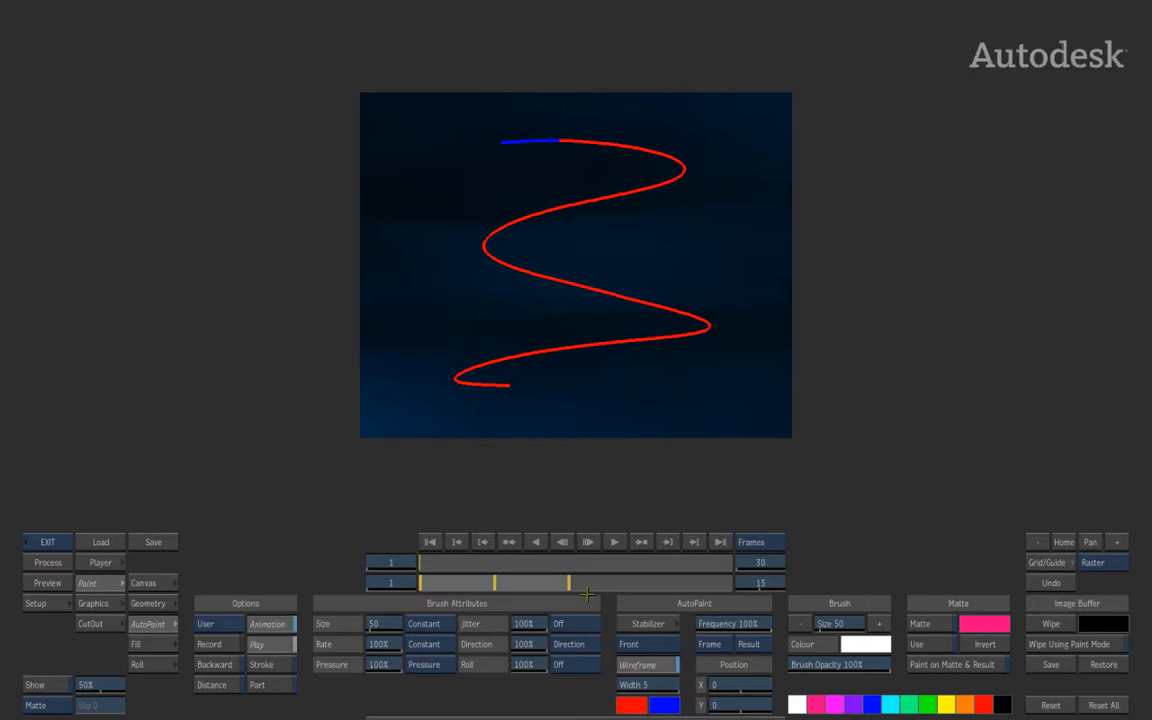
mouse_move(535, 583)
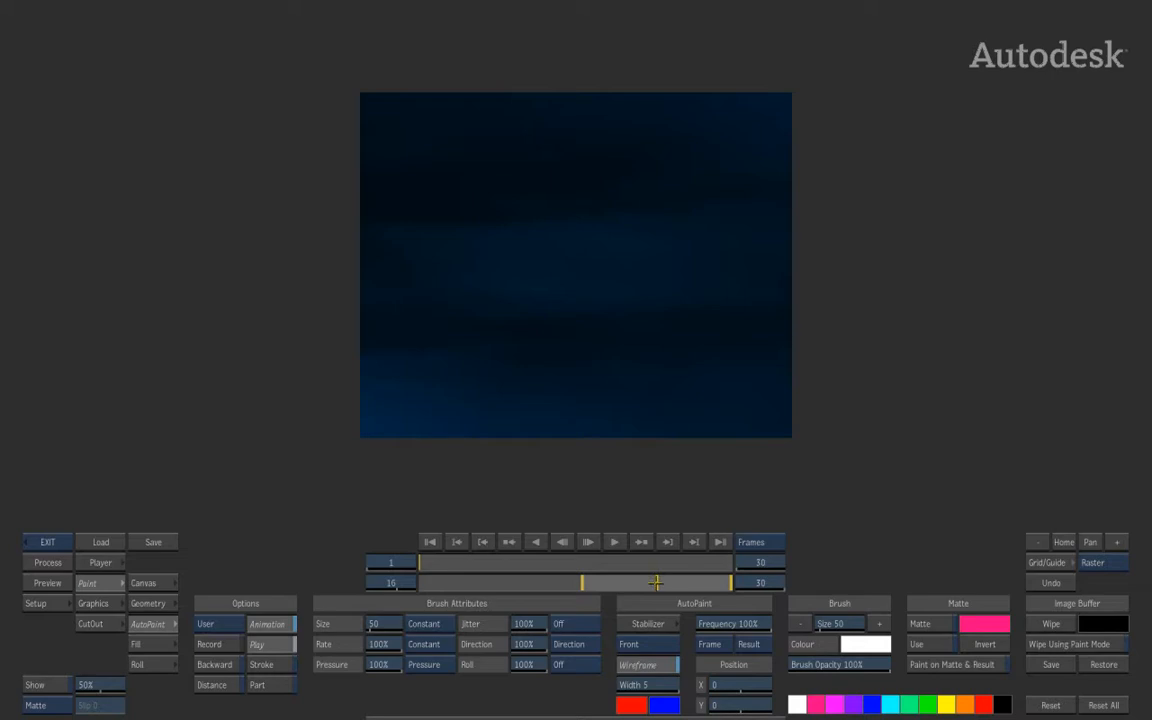
Step: Extend the stroke frame range to span frames 1 to 30 with the wireframe path shown
drag(510, 140, 485, 385)
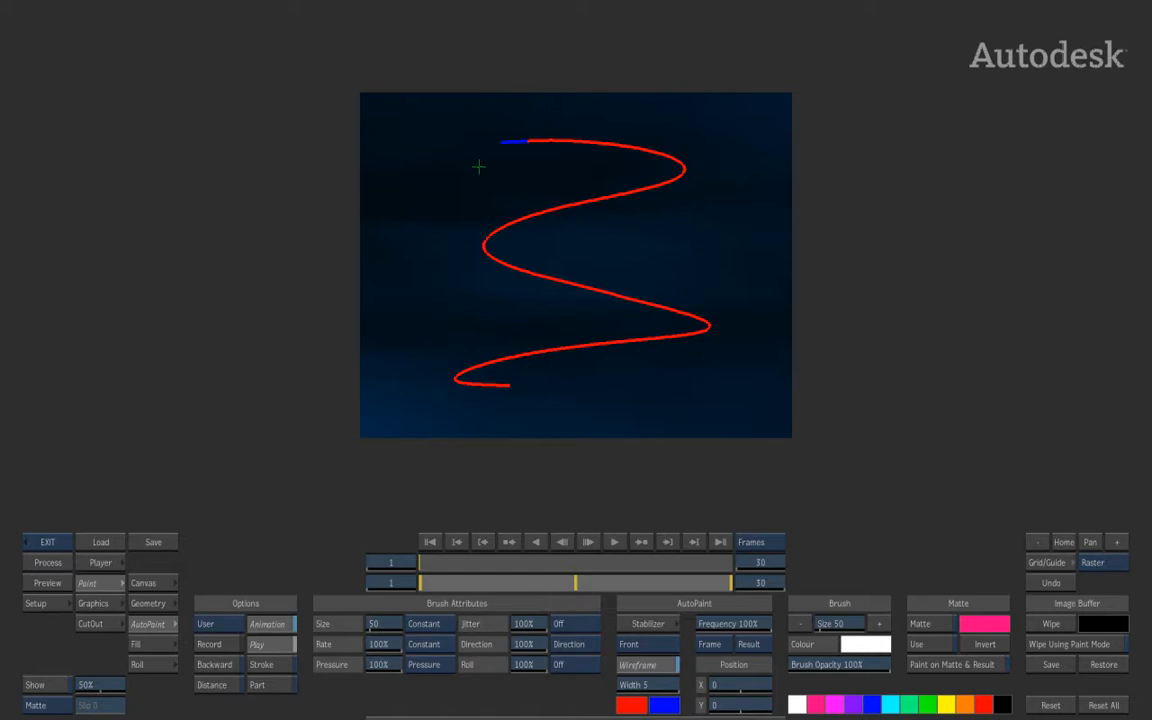
mouse_move(664, 489)
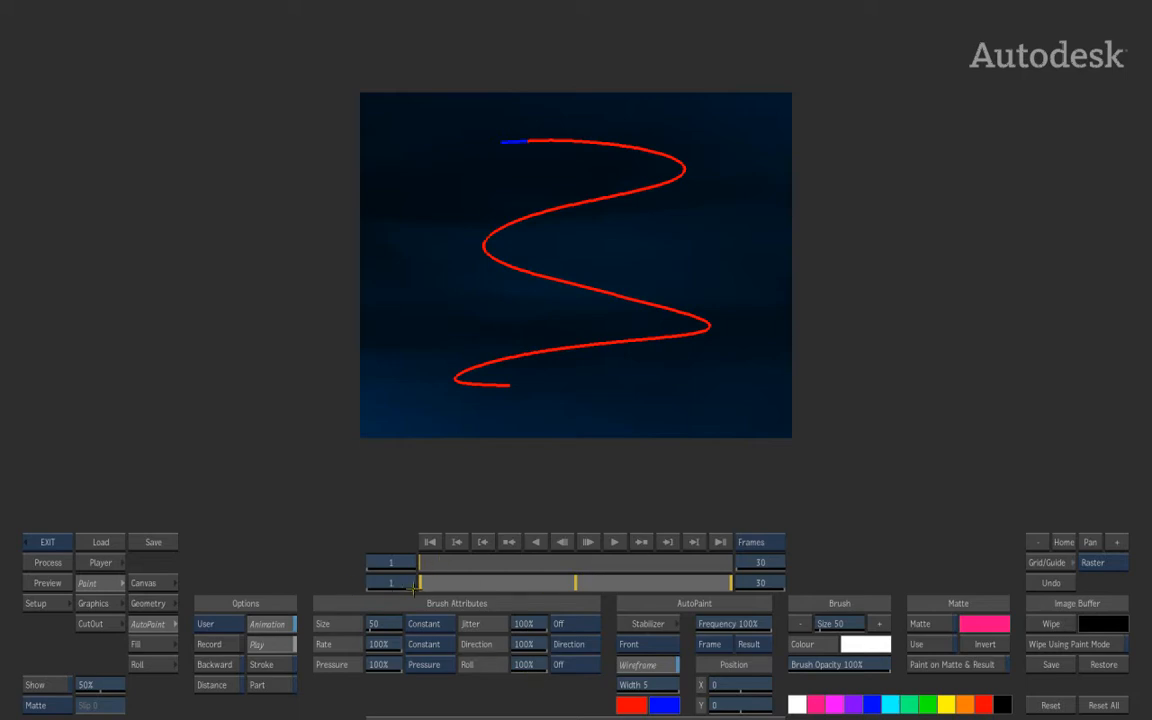
Step: Turn off Wireframe to see the white brush dab at frame 1
click(47, 562)
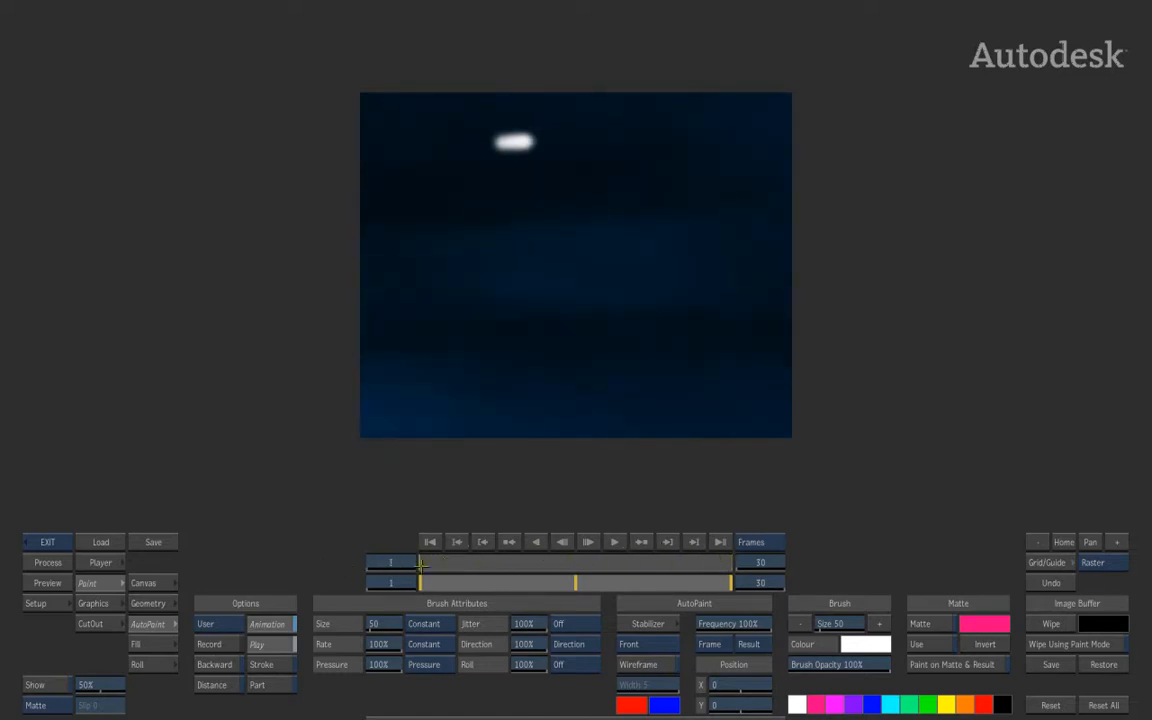
Step: Exit Desktop Paint and reopen Paint on the blue clip with a reset brush
drag(514, 140, 508, 400)
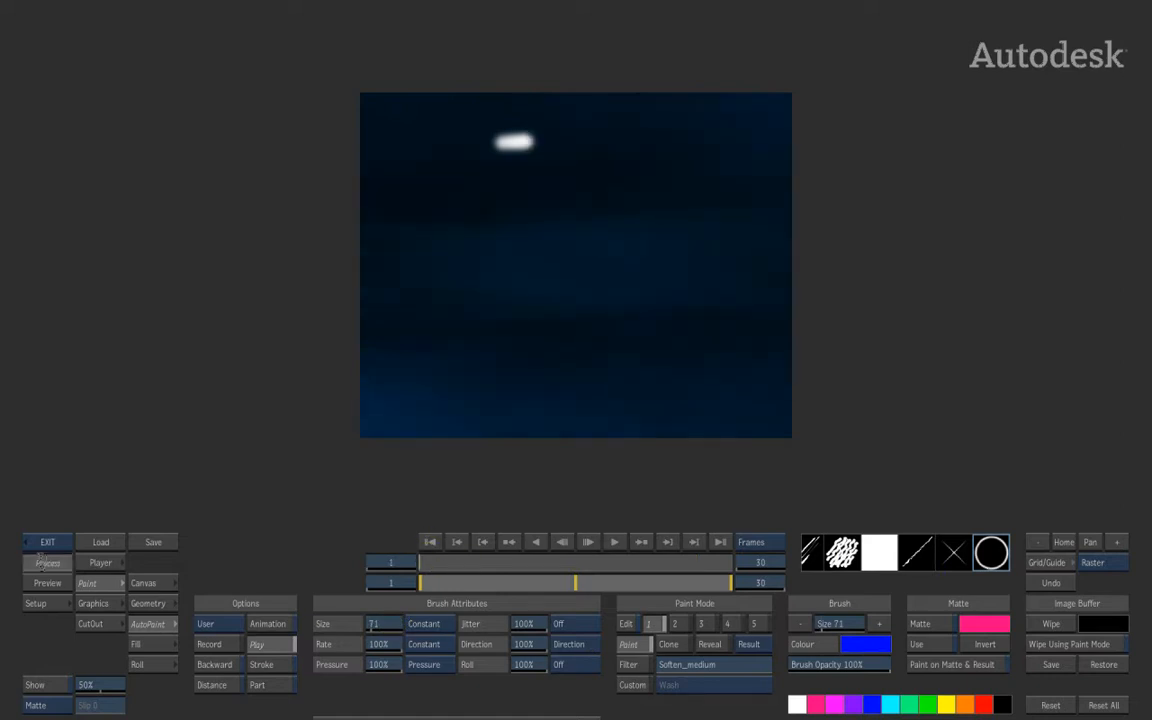
drag(510, 140, 505, 390)
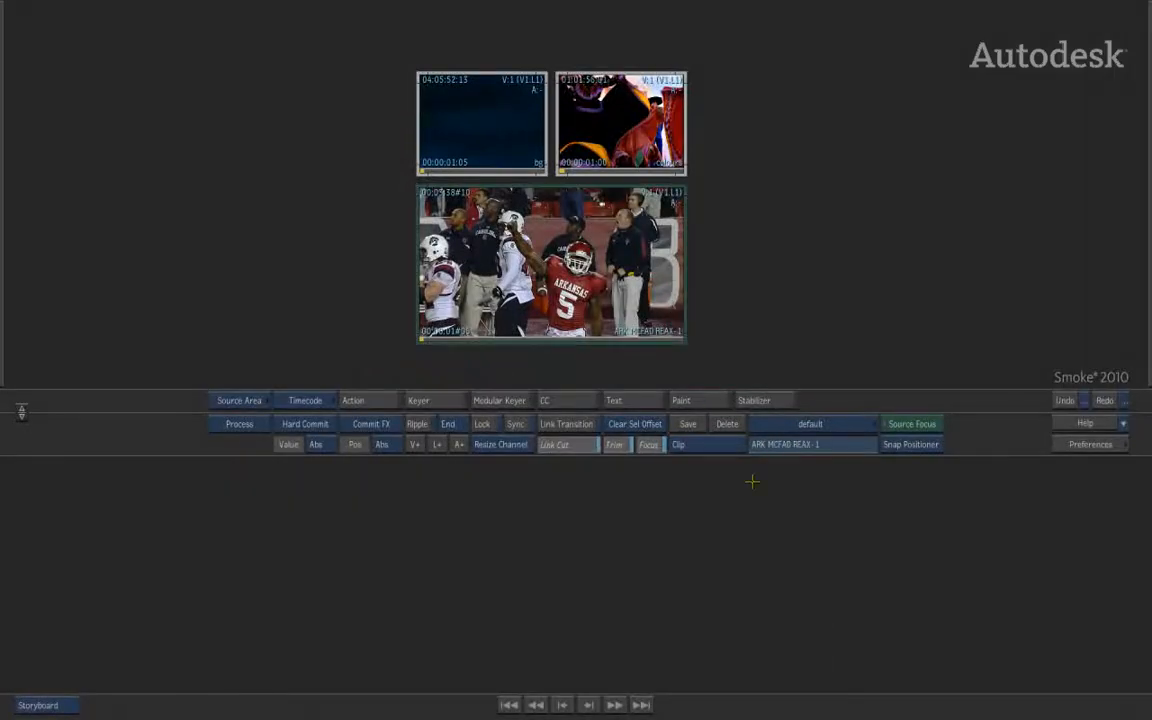
click(681, 400)
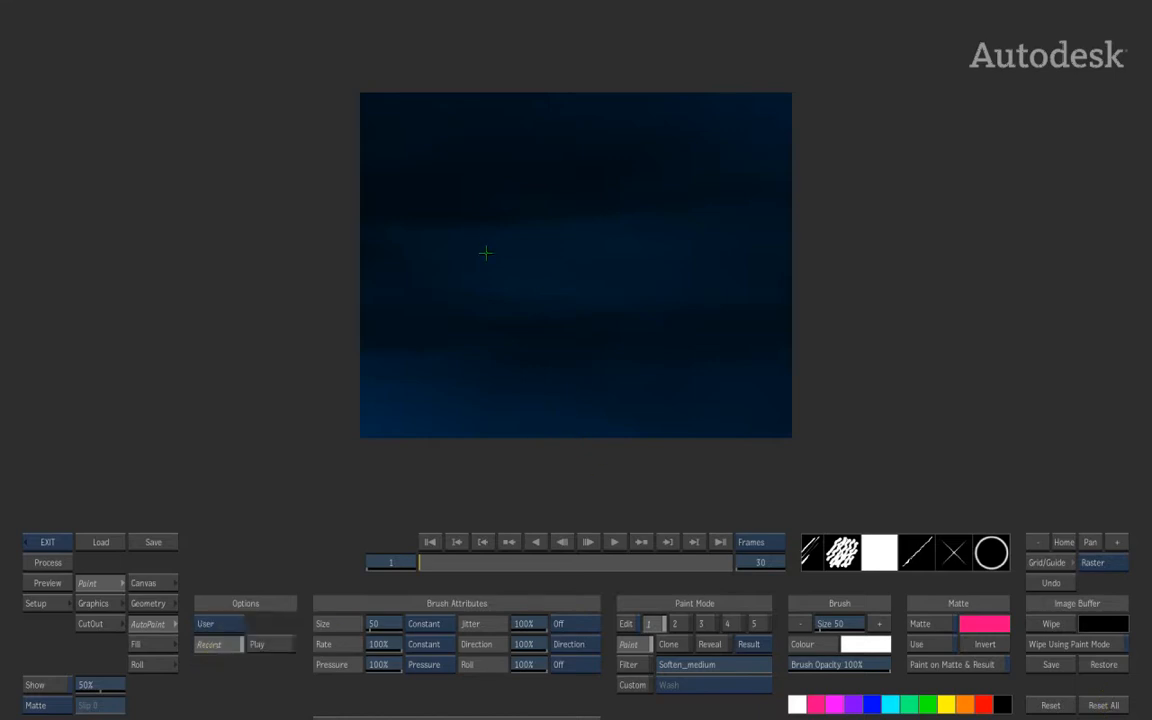
Step: Paint vertical strokes on the blue clip and set AutoPaint to Animation and Part
drag(432, 140, 432, 375)
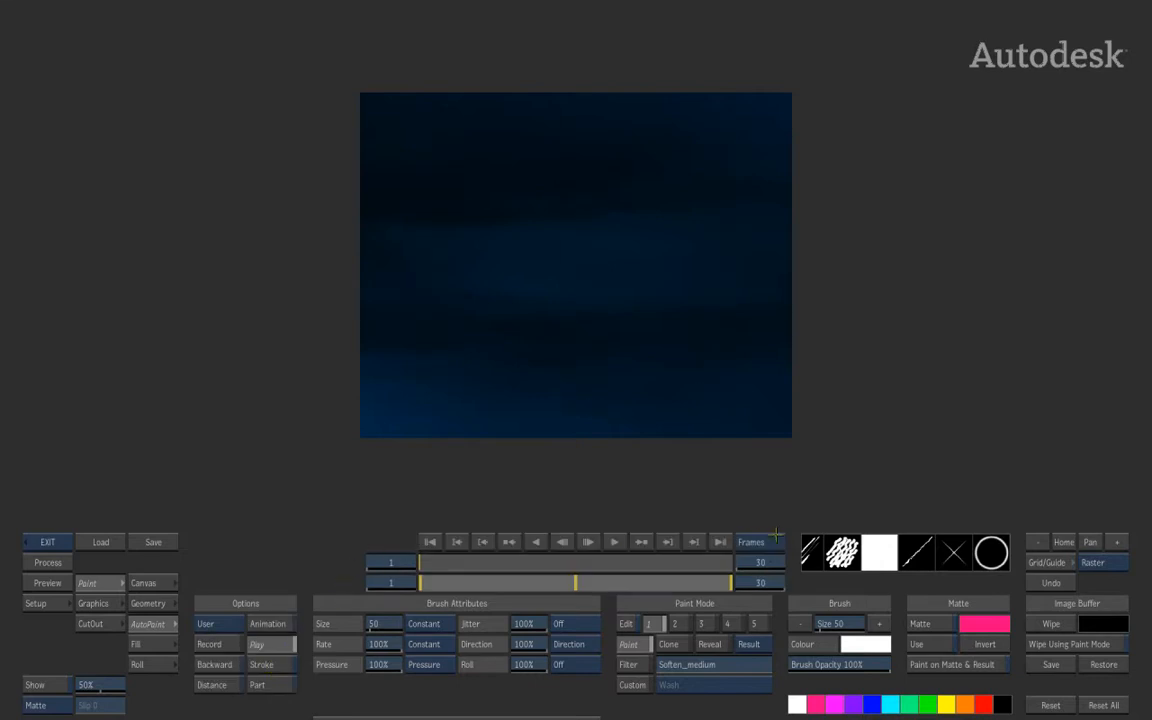
click(267, 623)
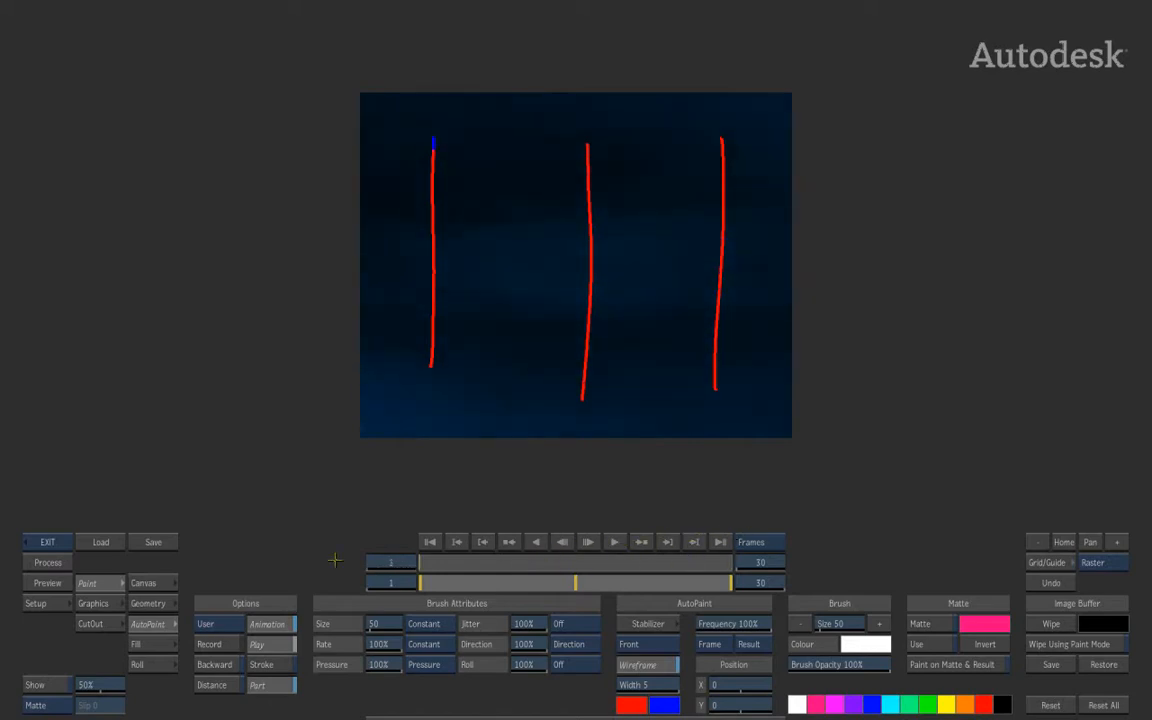
Step: Exit Paint to the desktop and re-enter Paint on the blue clip
click(47, 562)
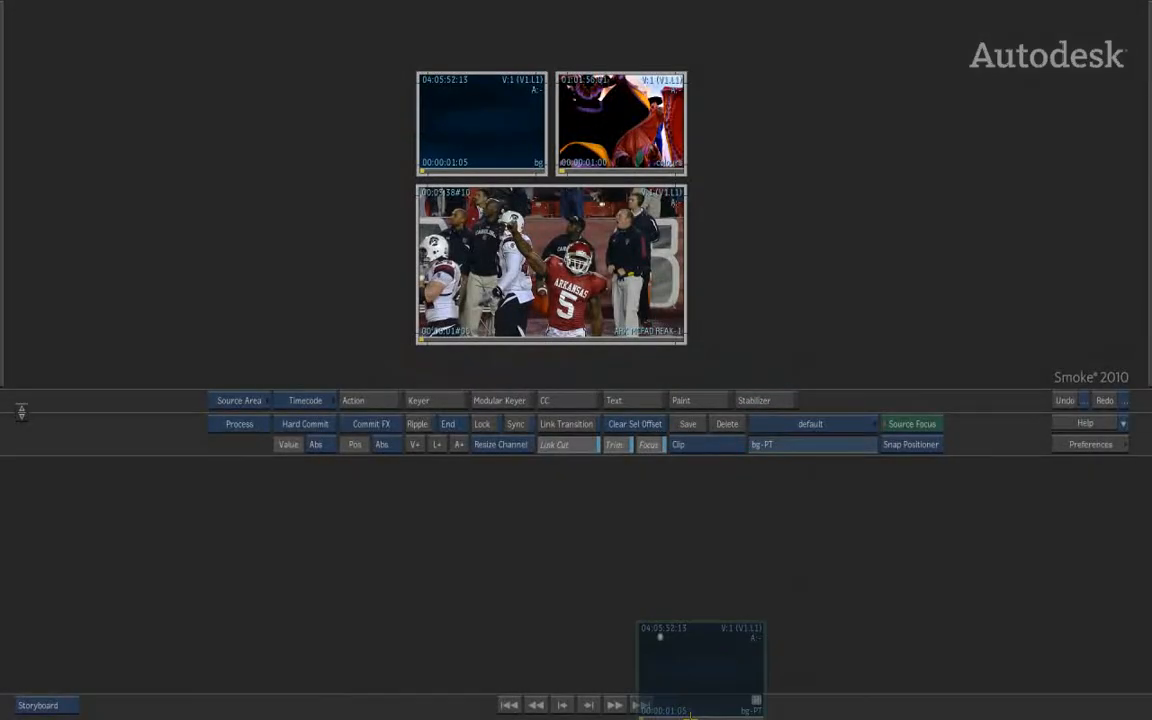
click(680, 400)
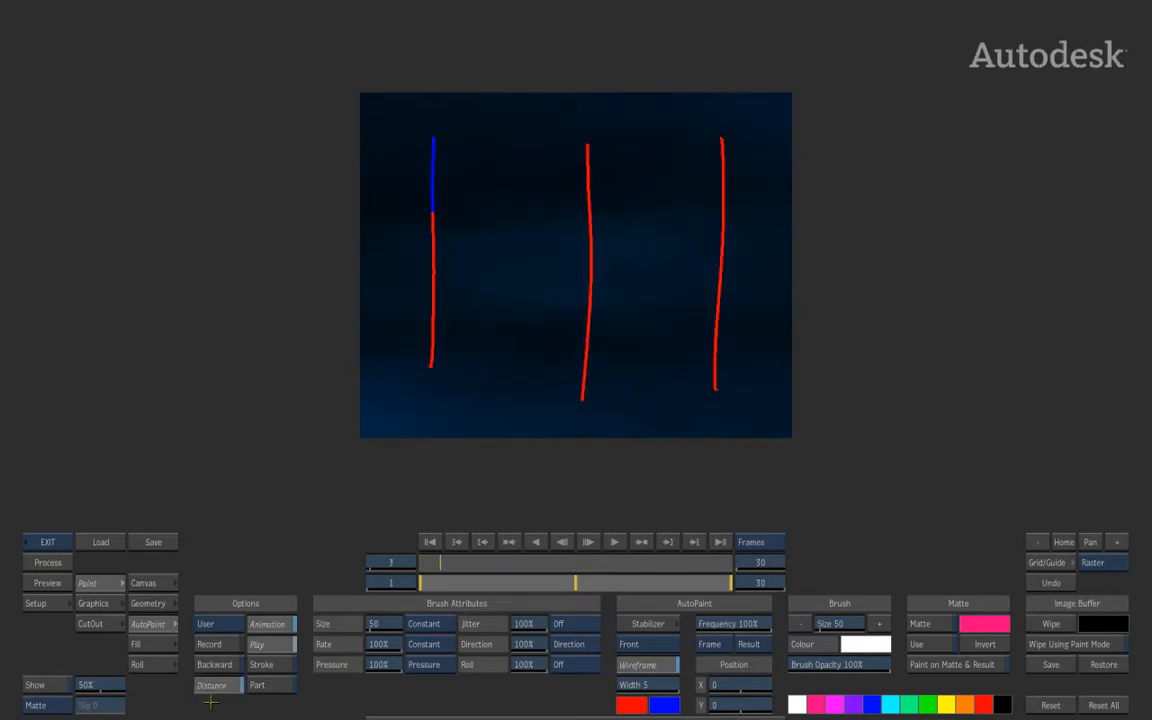
mouse_move(903, 380)
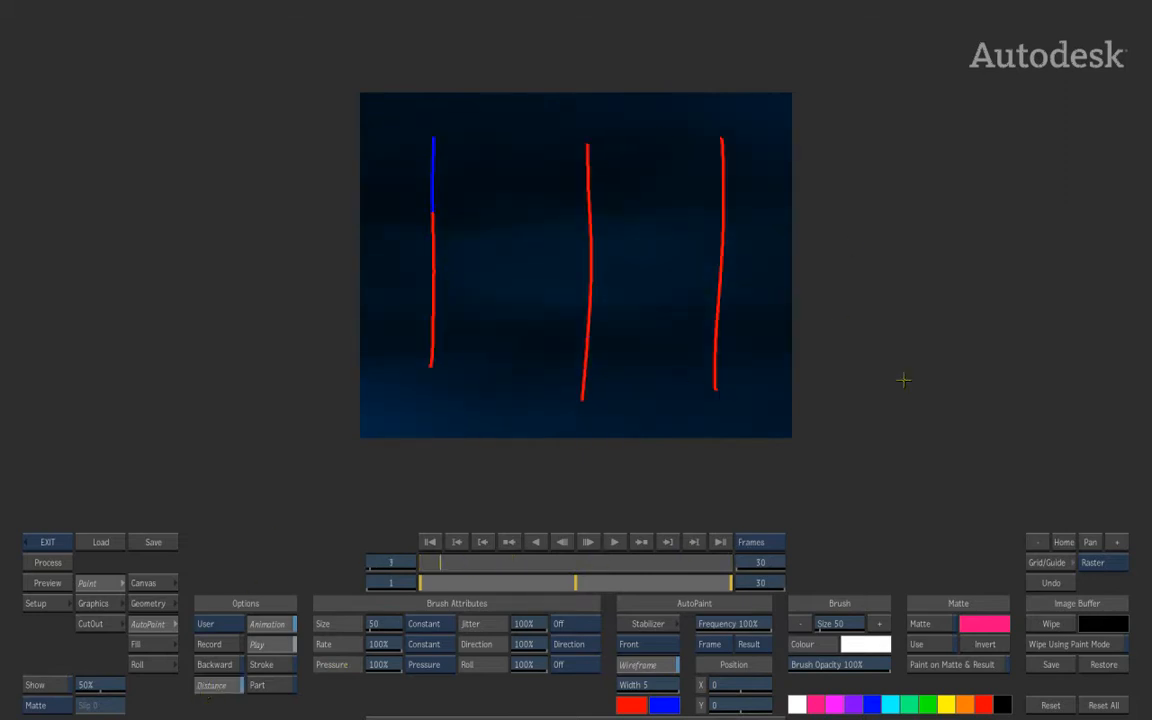
mouse_move(230, 545)
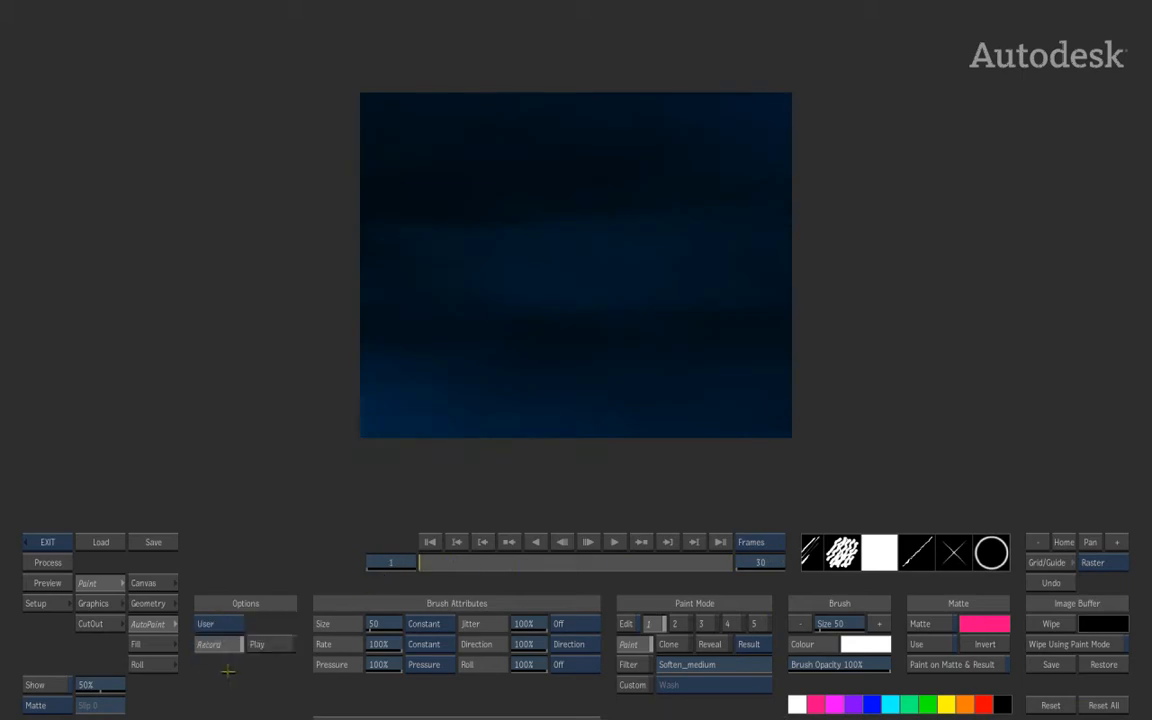
mouse_move(646, 436)
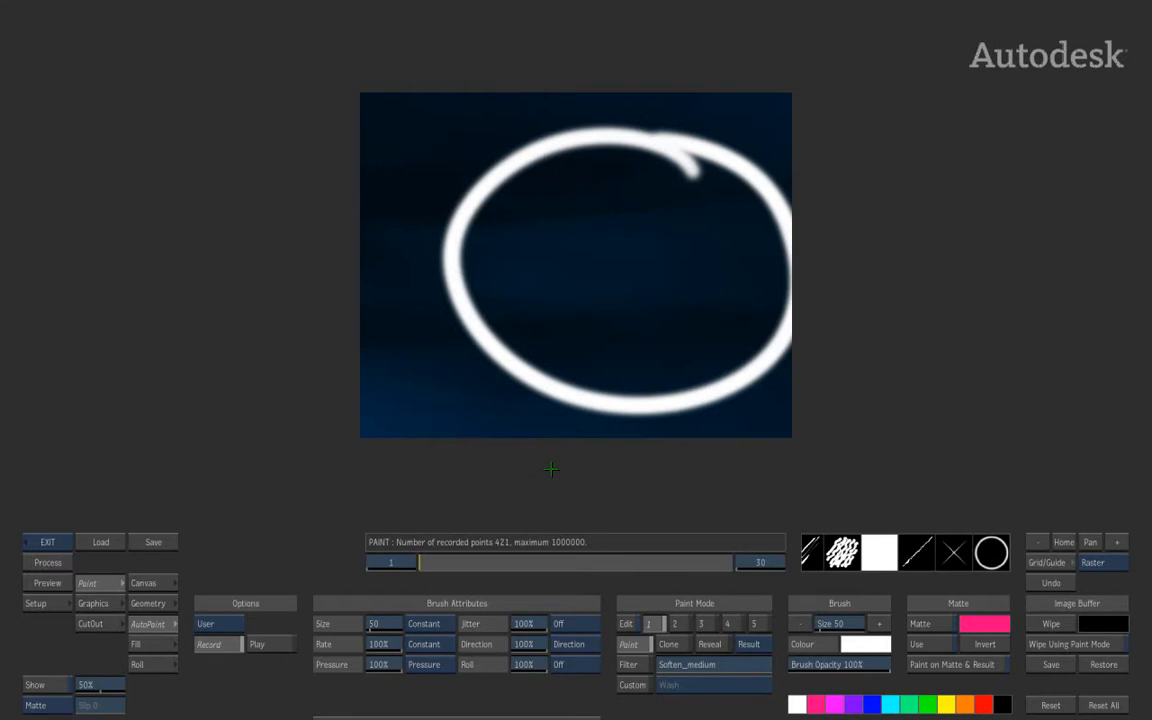
mouse_move(710, 569)
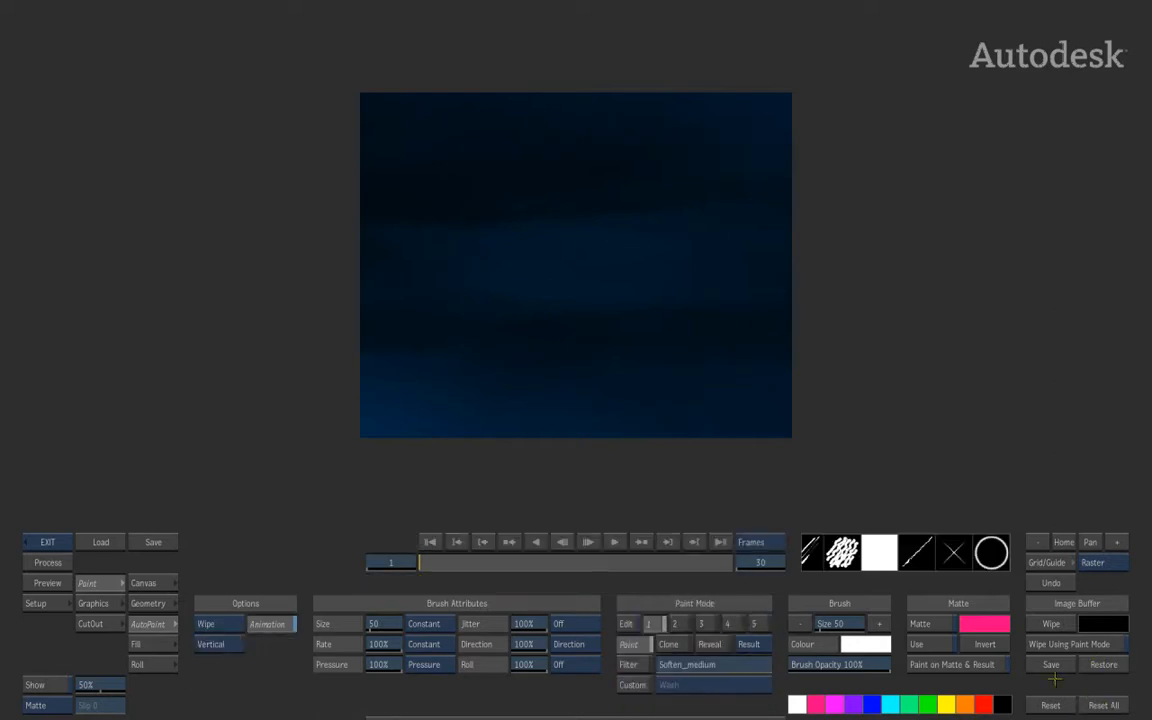
click(93, 603)
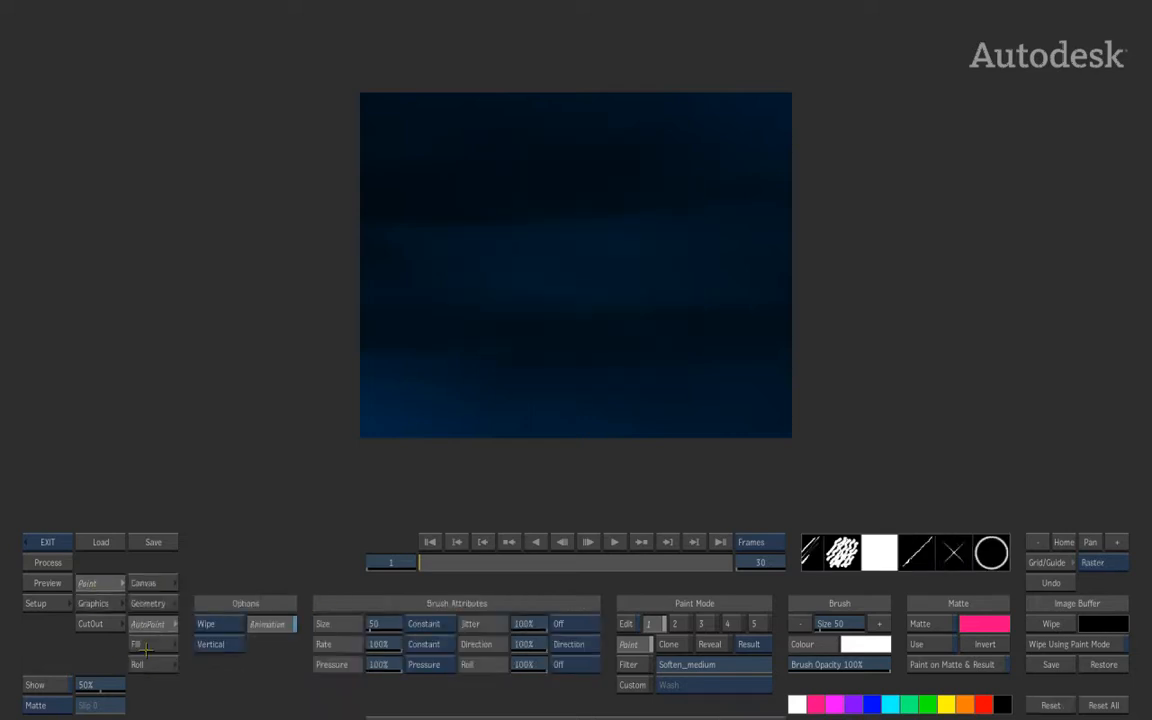
Step: Switch AutoPaint to Play mode and show the recorded circle as a wireframe path
click(207, 623)
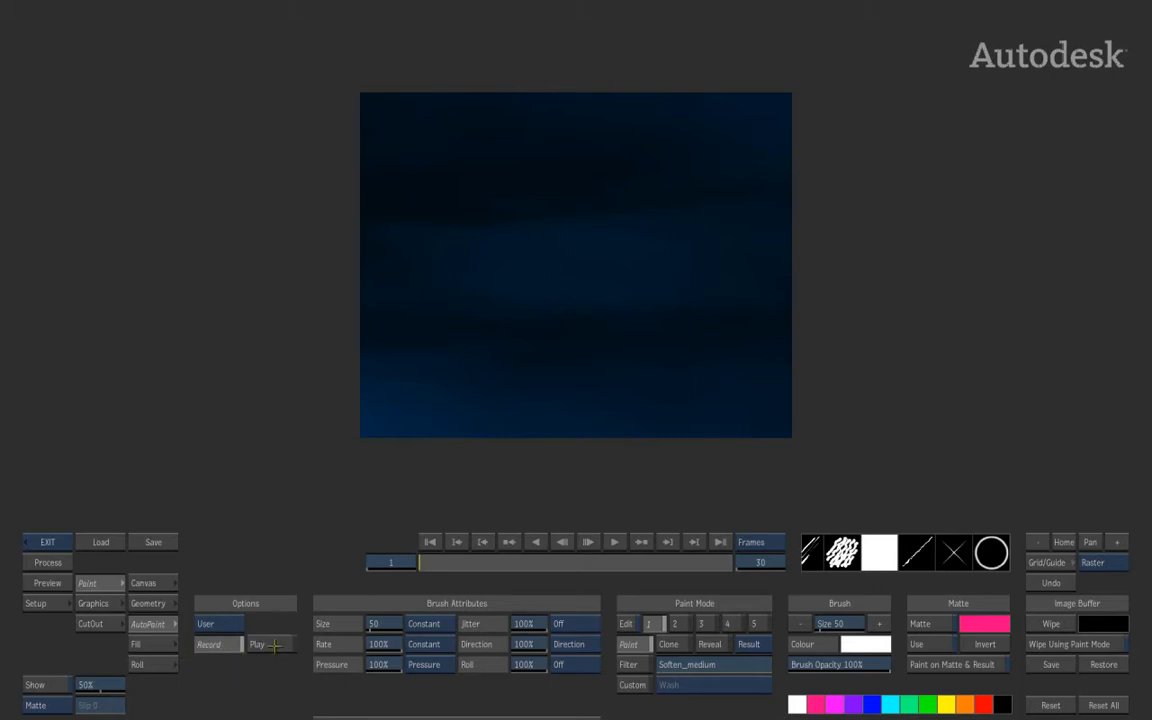
click(147, 623)
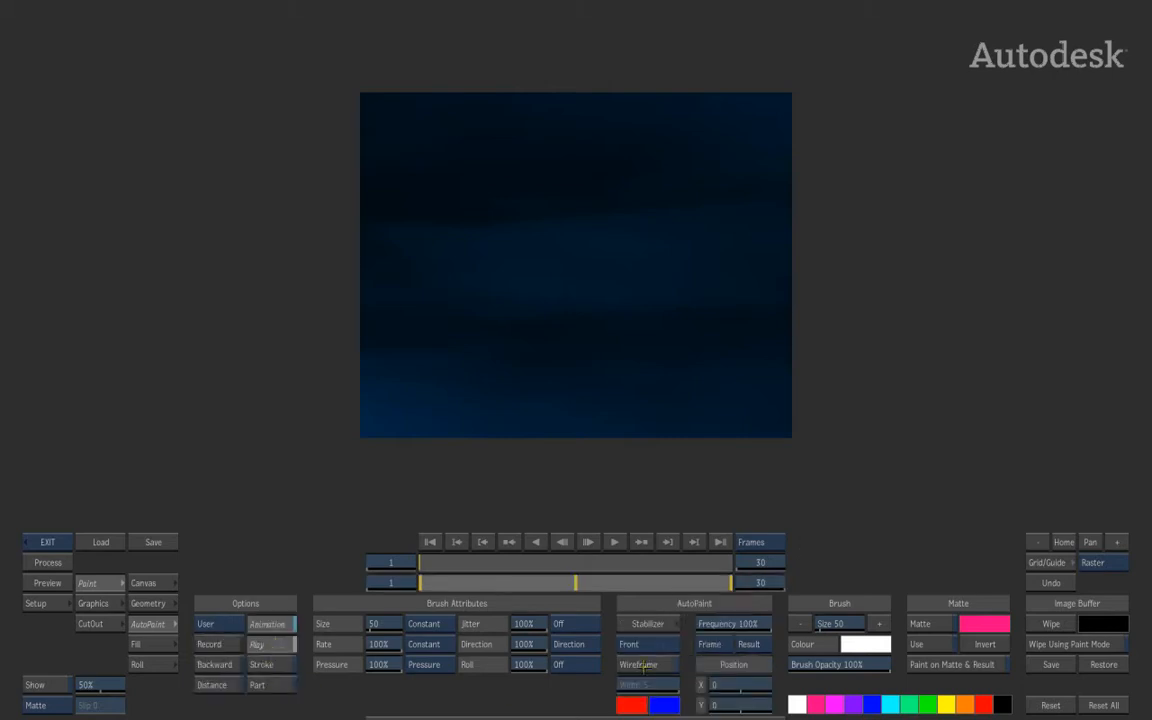
click(638, 664)
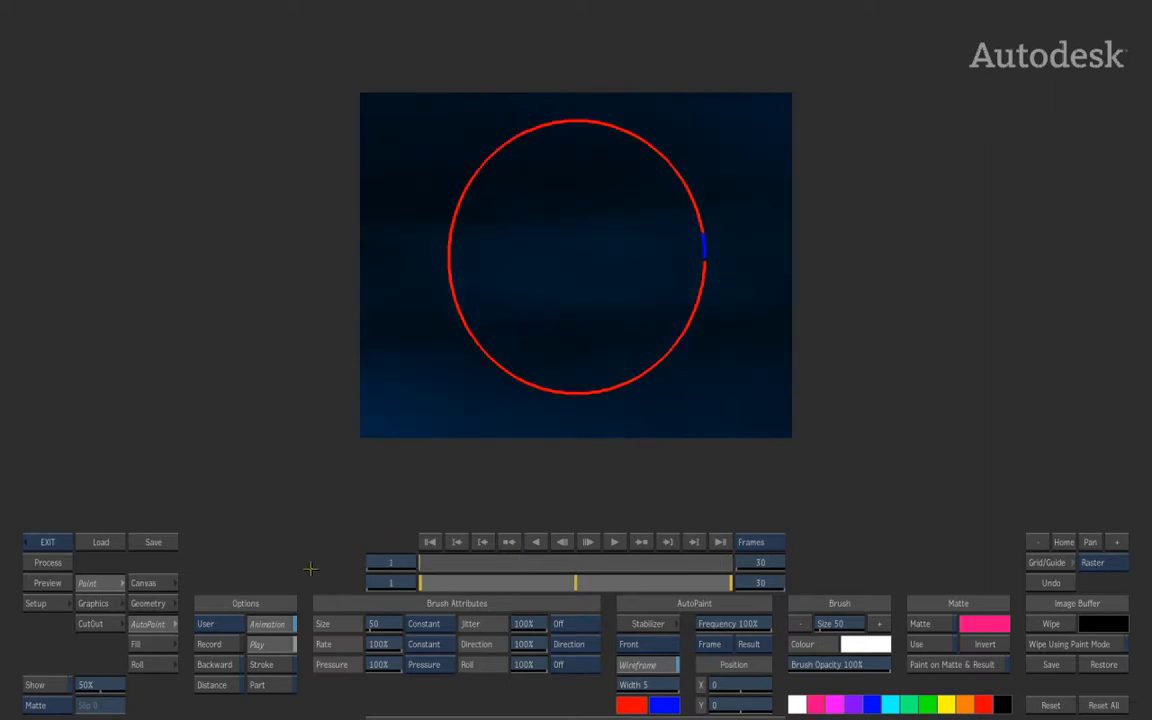
Step: Move the circle path to Position X 123 and step through frames to preview
click(47, 562)
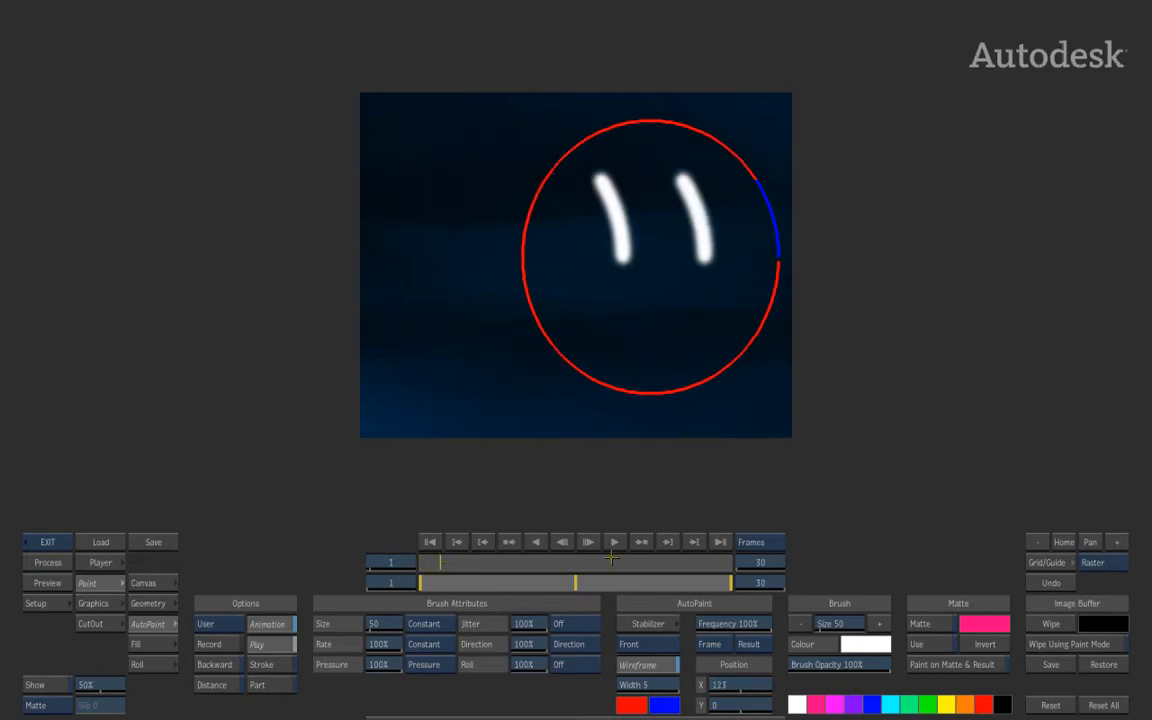
click(588, 541)
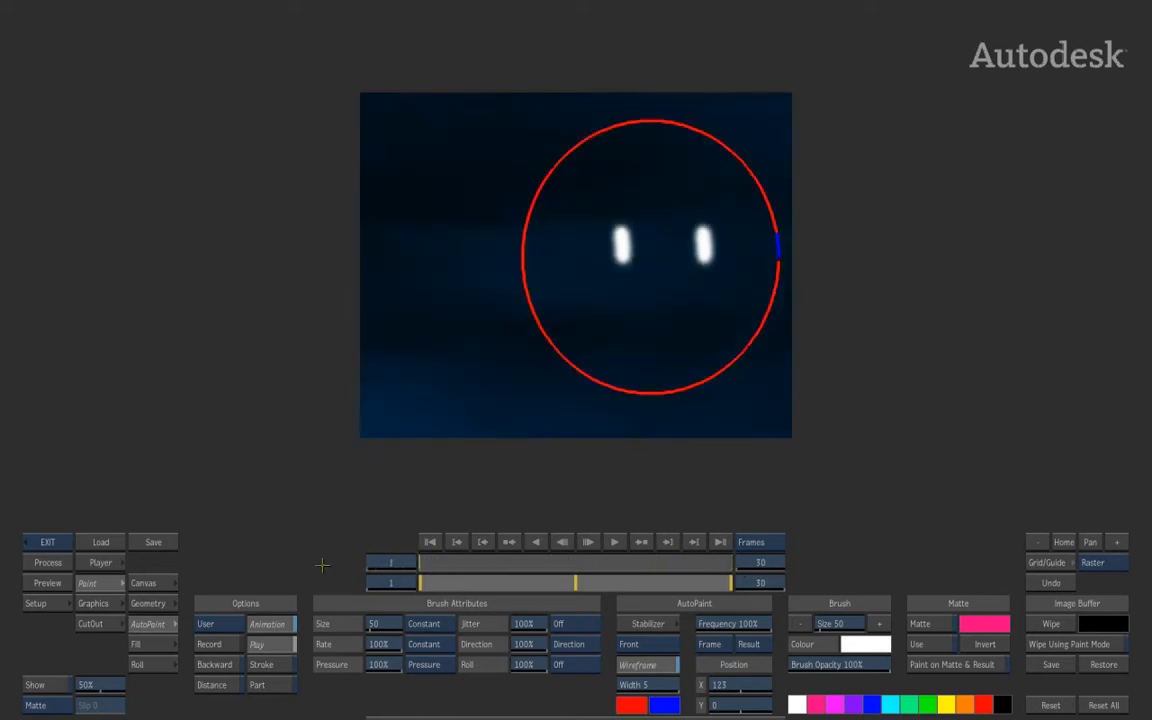
Step: Turn off Wireframe and jump to frame 30 to view three white rings
click(47, 562)
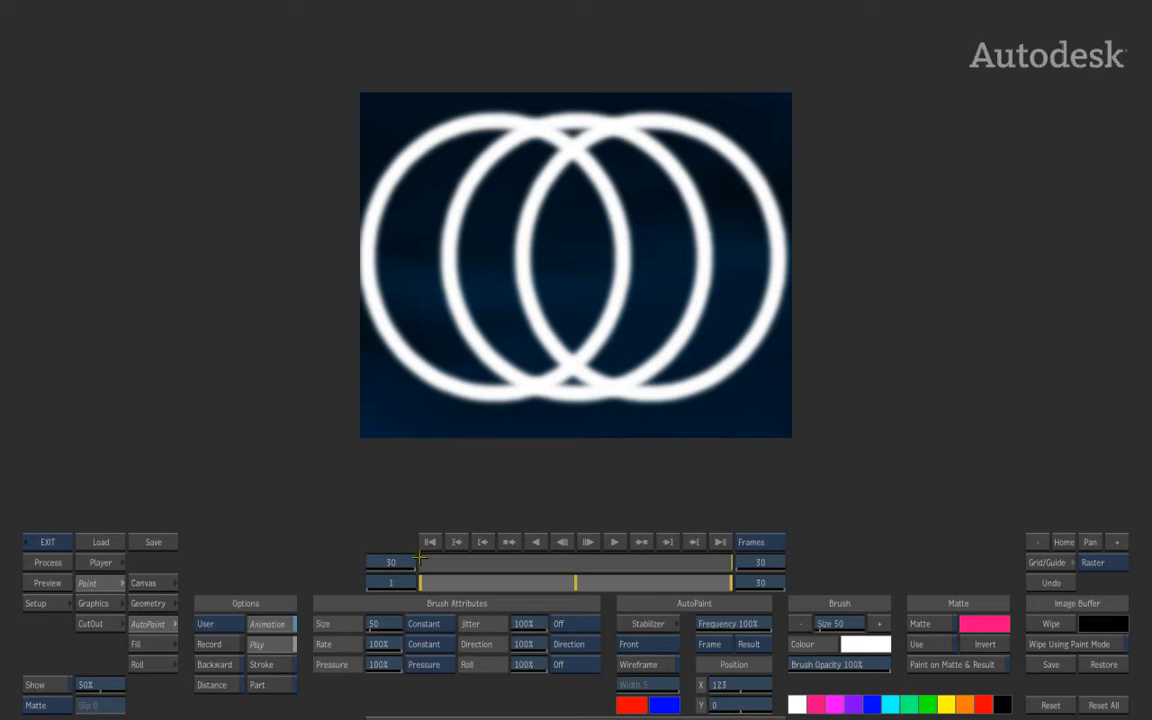
mouse_move(520, 695)
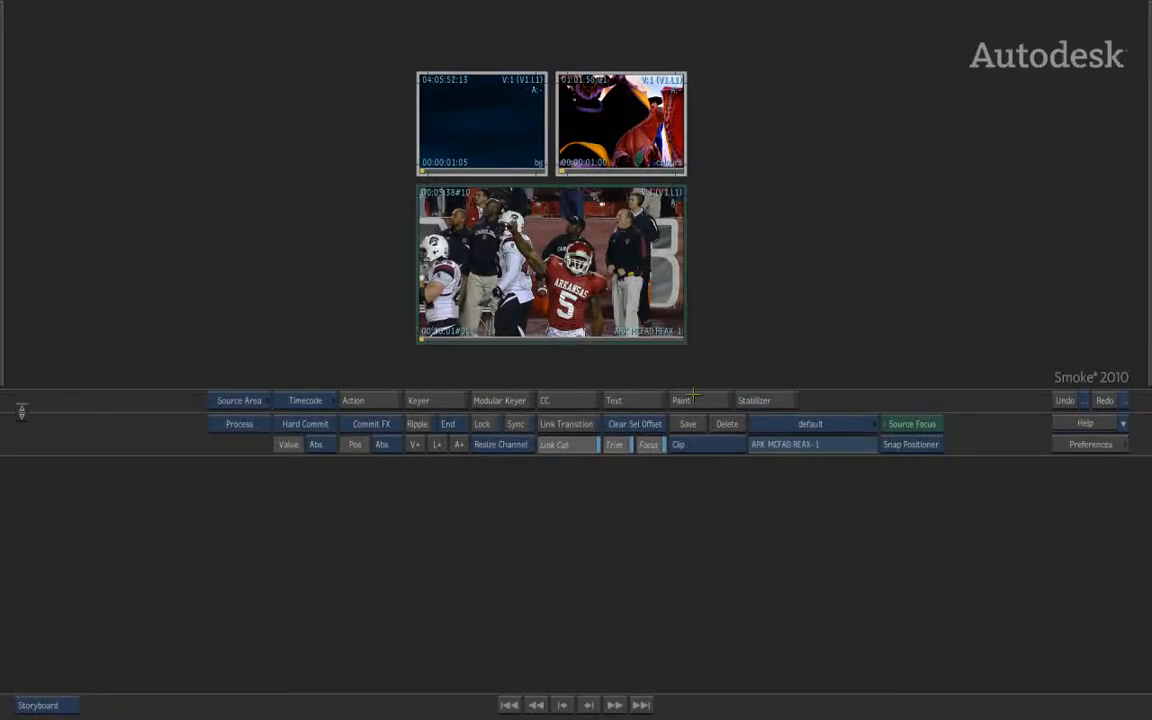
Step: Reopen Desktop Paint on the blue clip, showing a blank canvas at frame 1
click(680, 400)
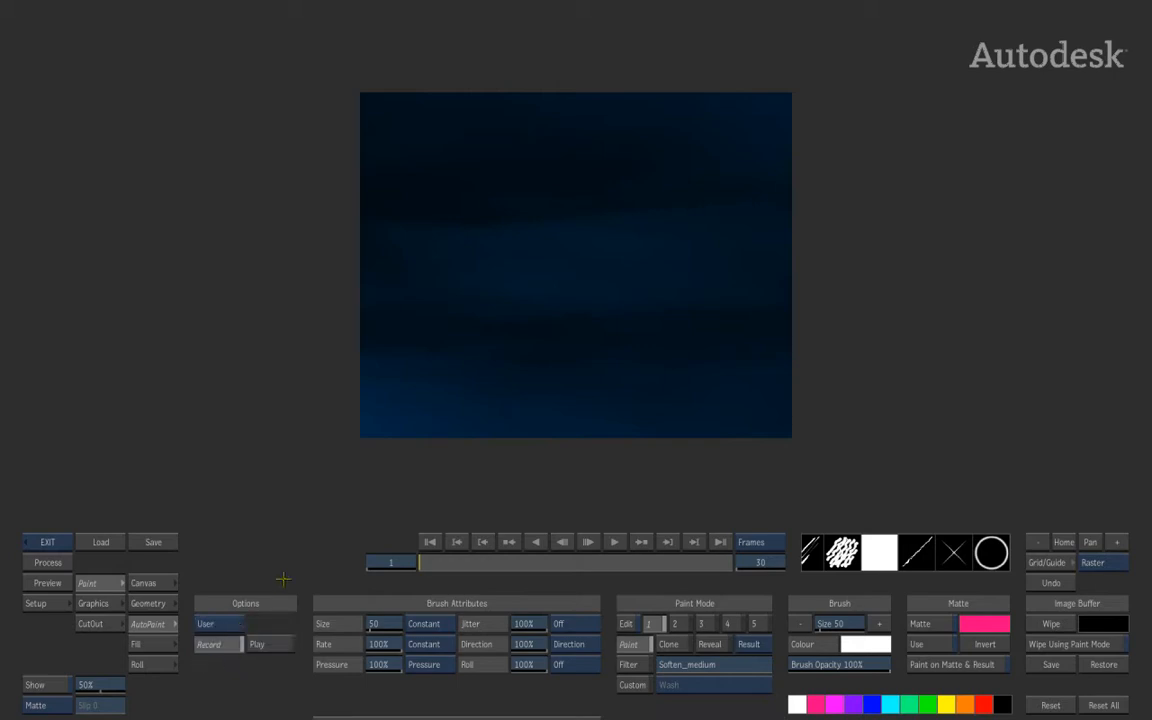
mouse_move(545, 377)
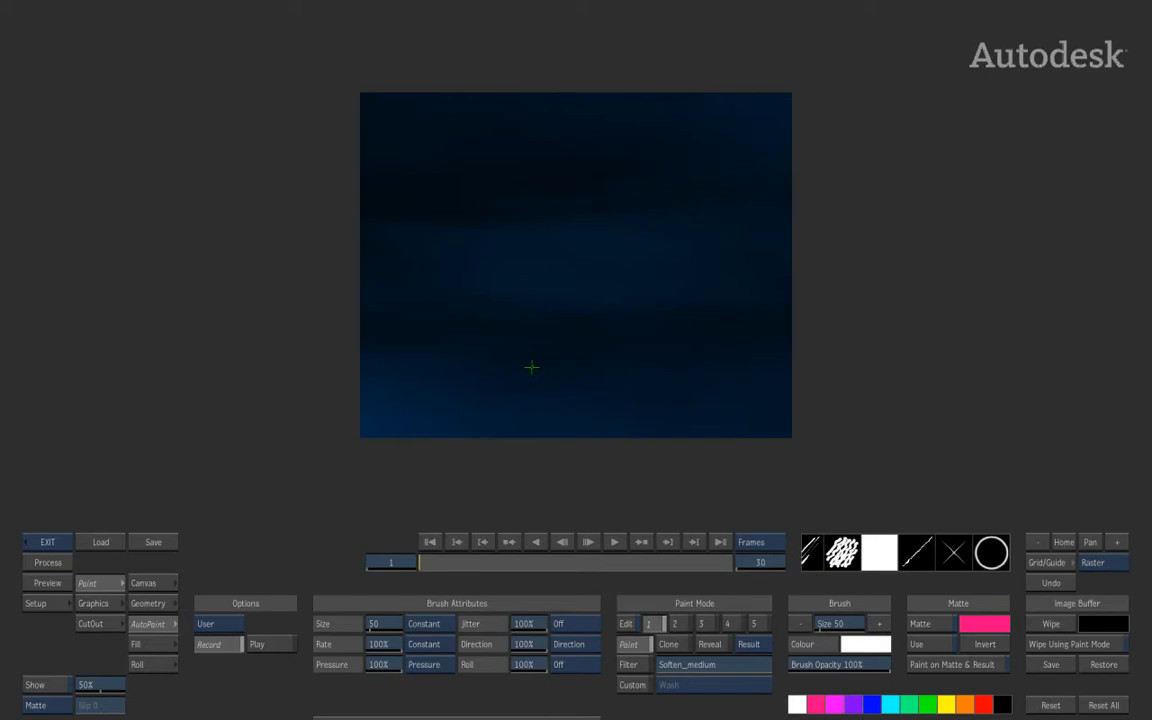
mouse_move(530, 366)
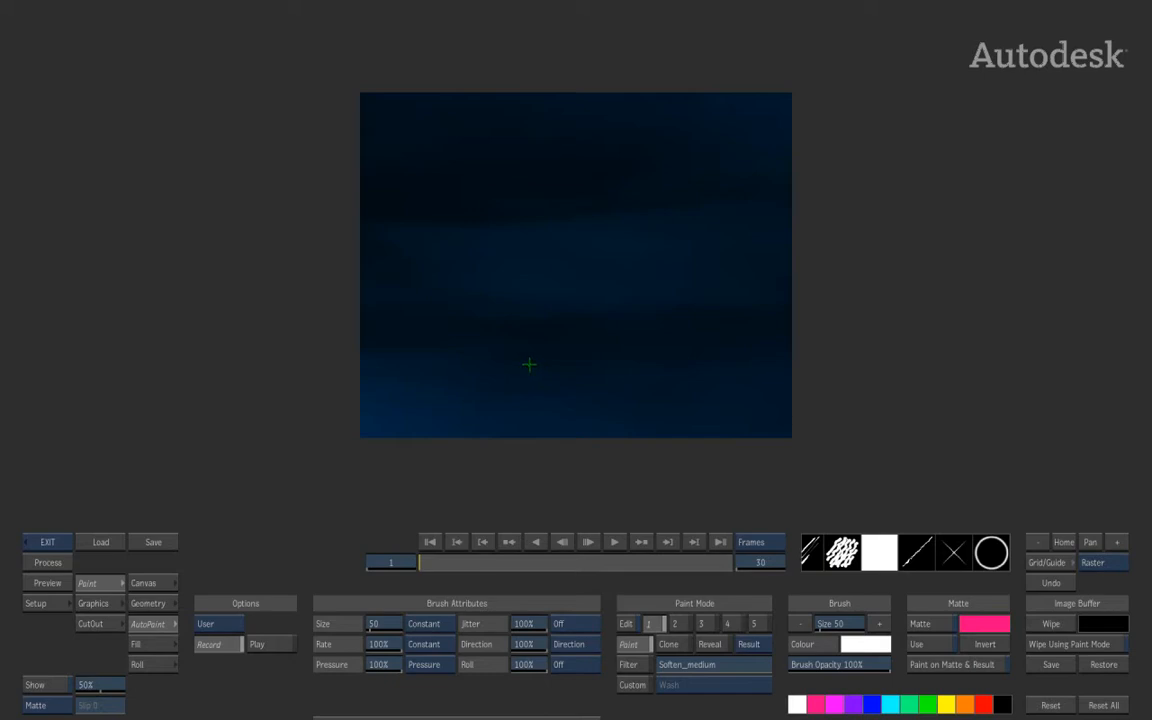
mouse_move(432, 167)
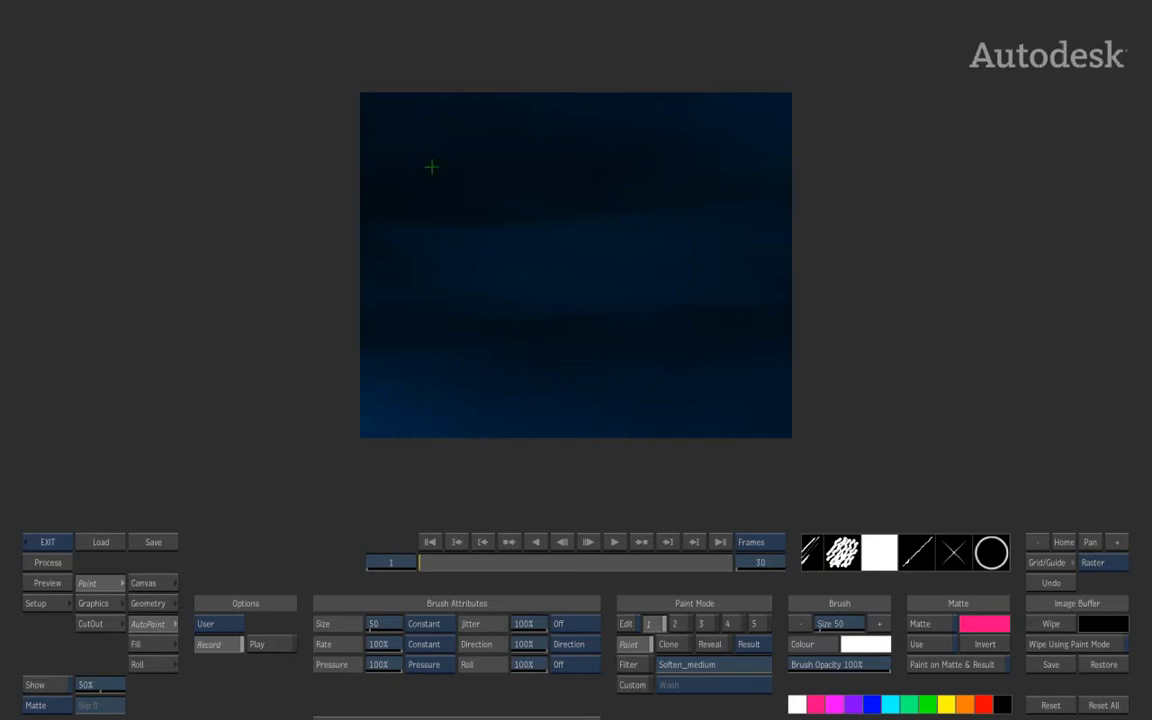
Step: Paint a recorded horizontal stroke from x 415 to 770 across the clip's top
drag(415, 165, 770, 165)
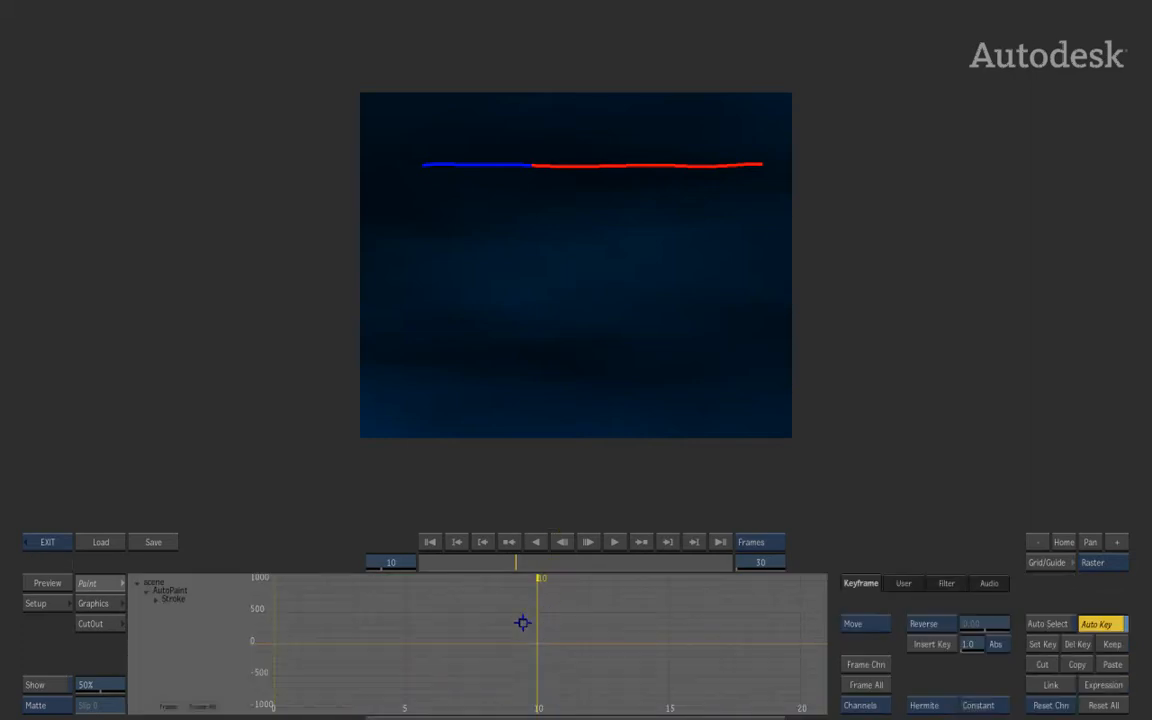
Step: Return to the AutoPaint settings showing the horizontal stroke as a red wireframe
click(156, 598)
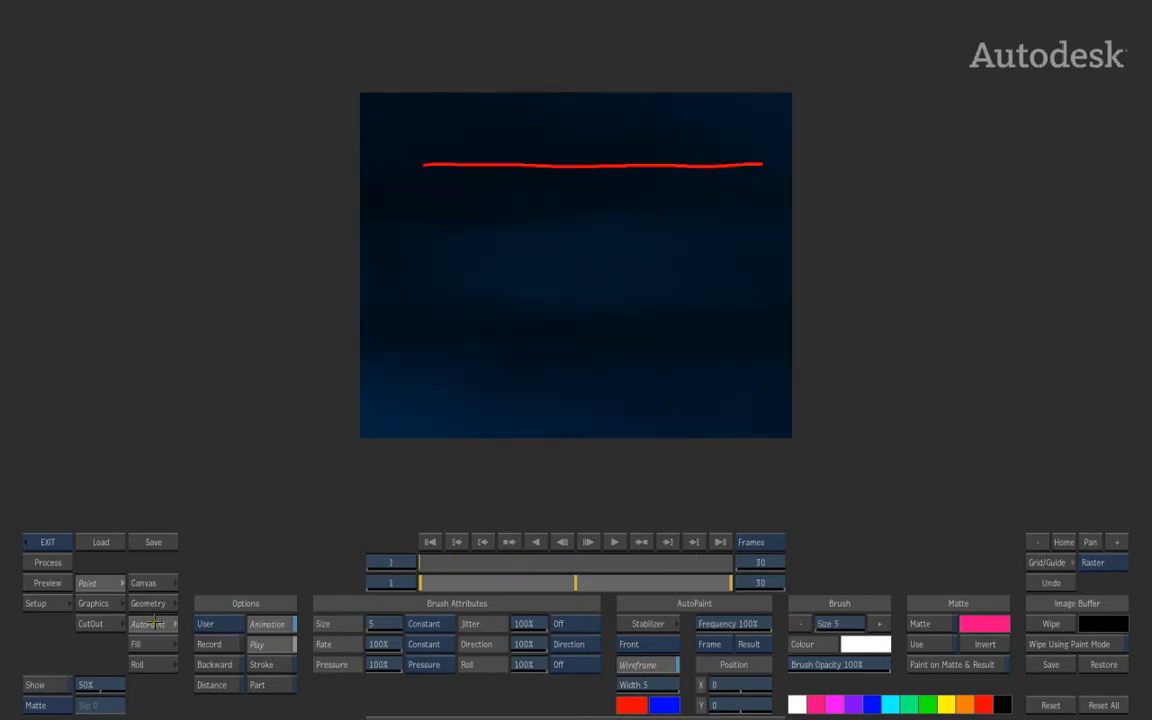
Step: Play the stroke animation and scrub along the stroke path to watch it grow
click(47, 562)
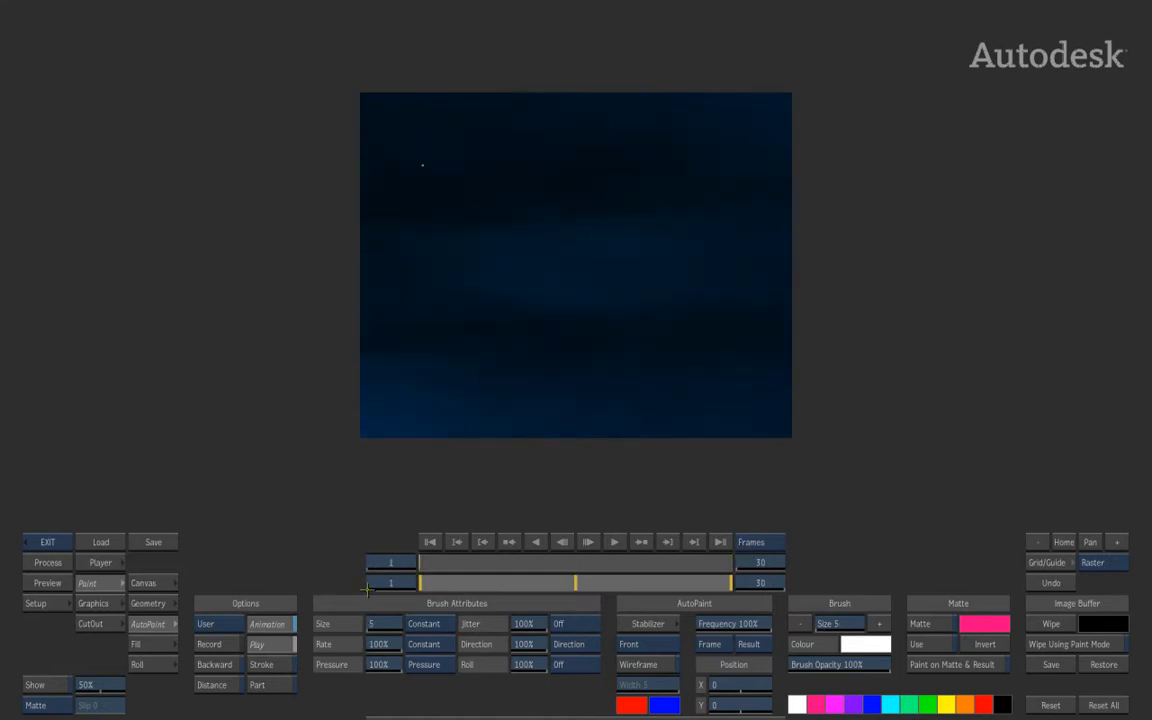
drag(410, 167, 780, 167)
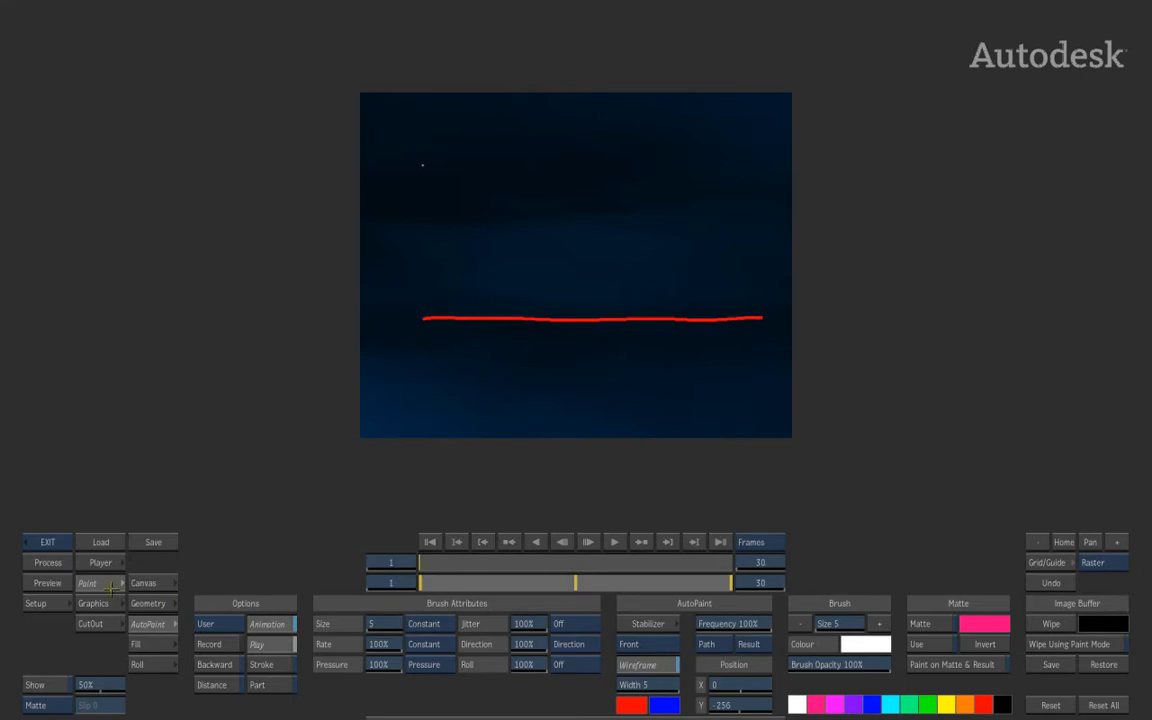
Step: Process the 30-frame growing-stroke animation and return to the desktop
click(47, 562)
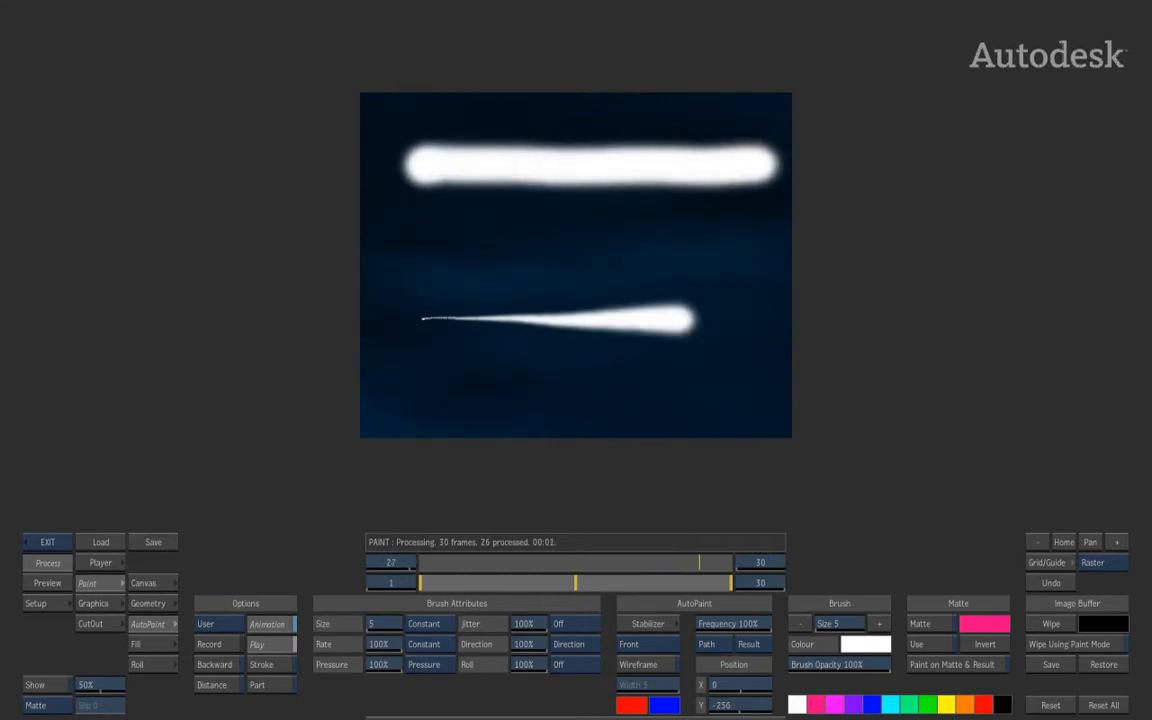
click(48, 562)
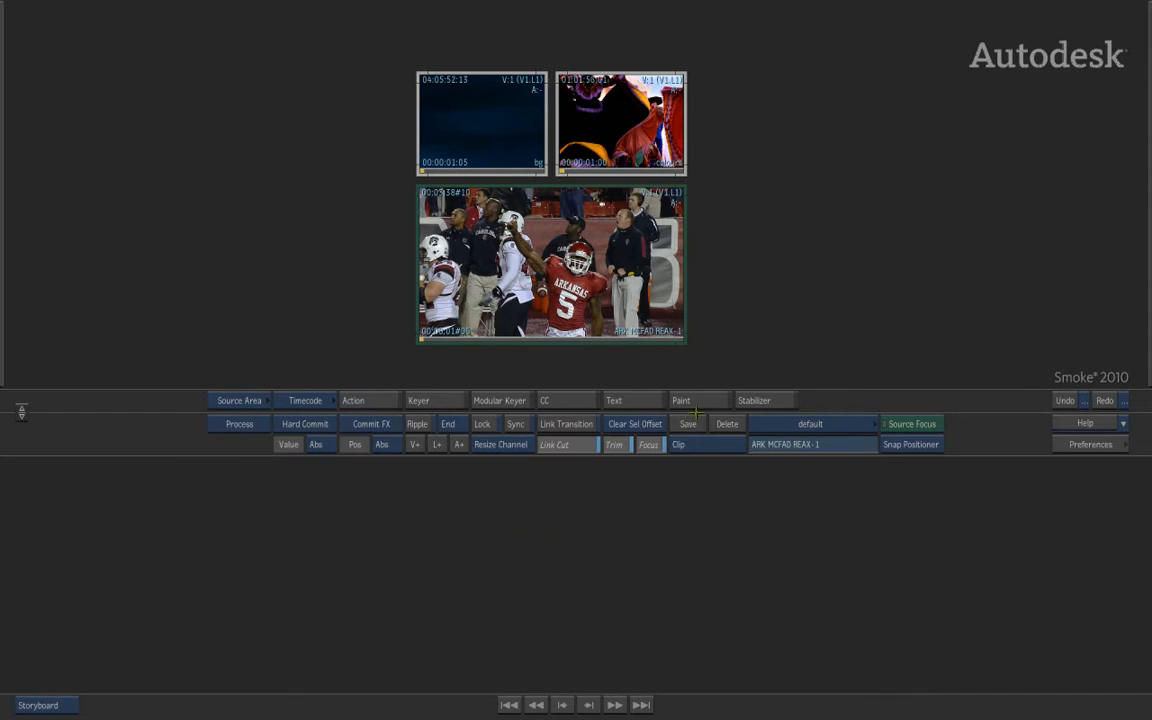
Step: Open Paint on the Arkansas football clip using the Front option
click(681, 400)
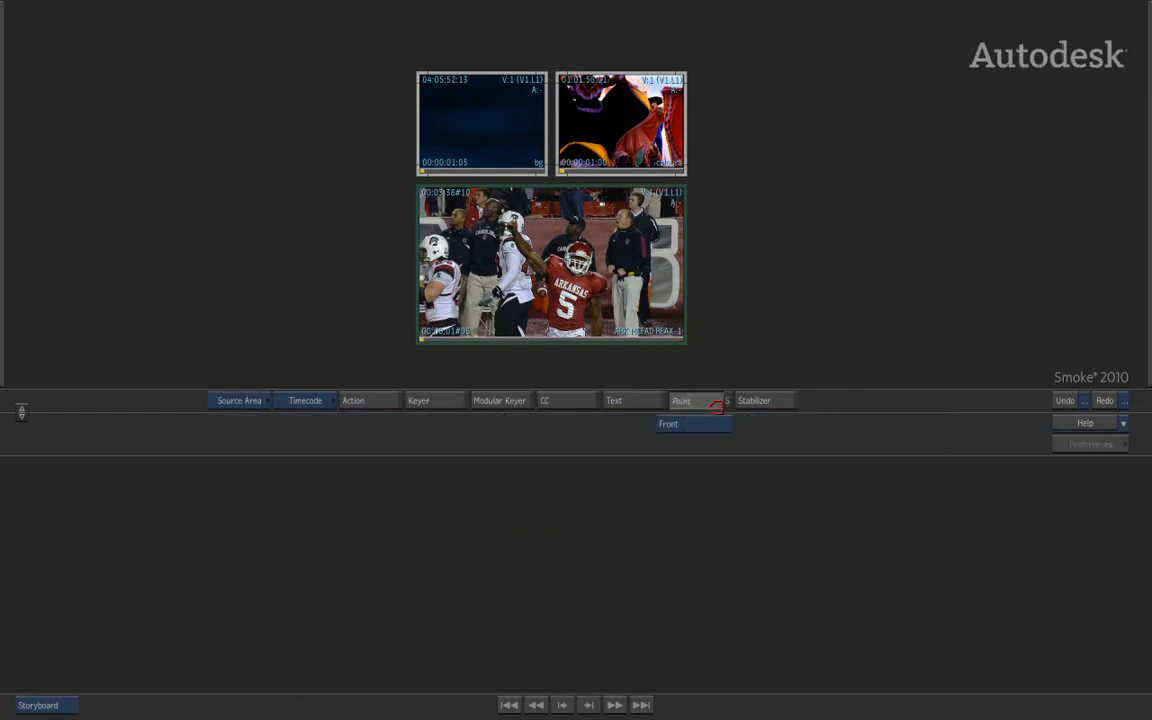
click(681, 400)
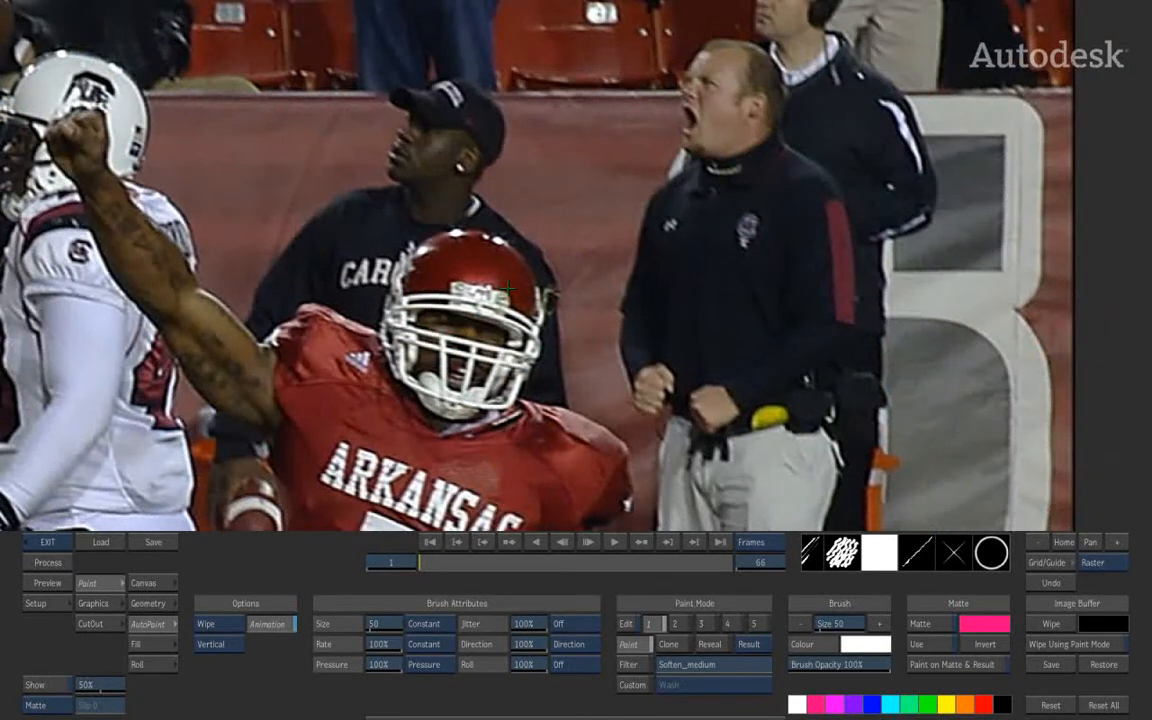
mouse_move(547, 497)
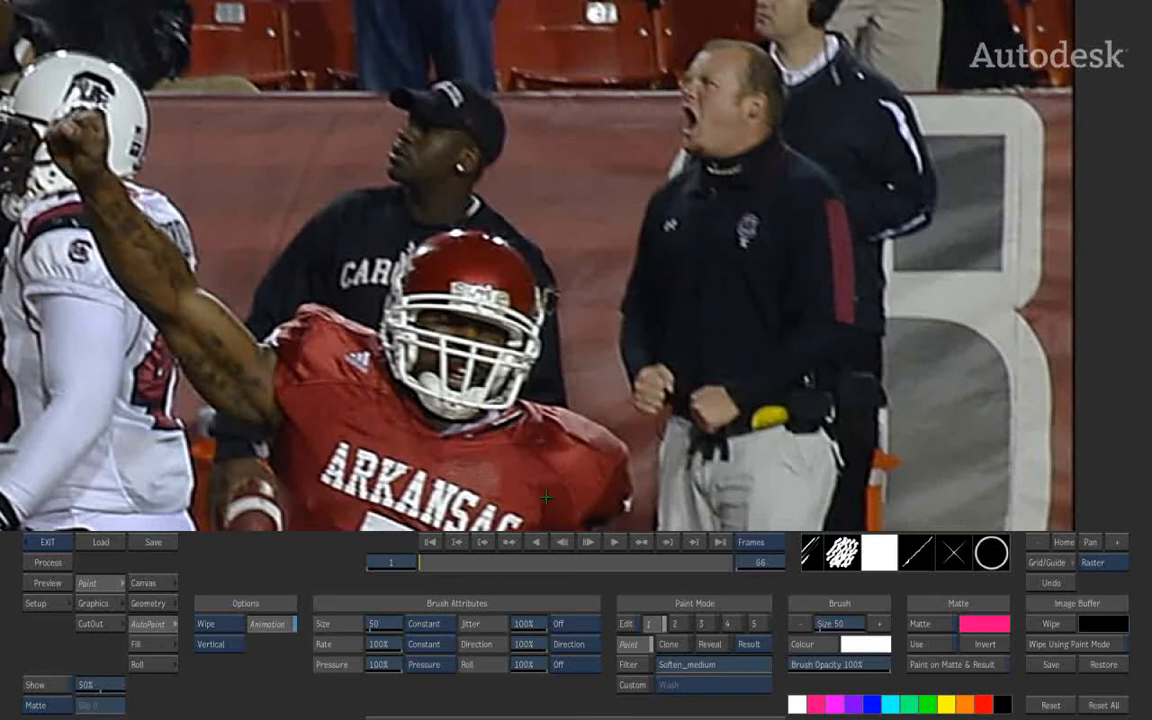
mouse_move(518, 287)
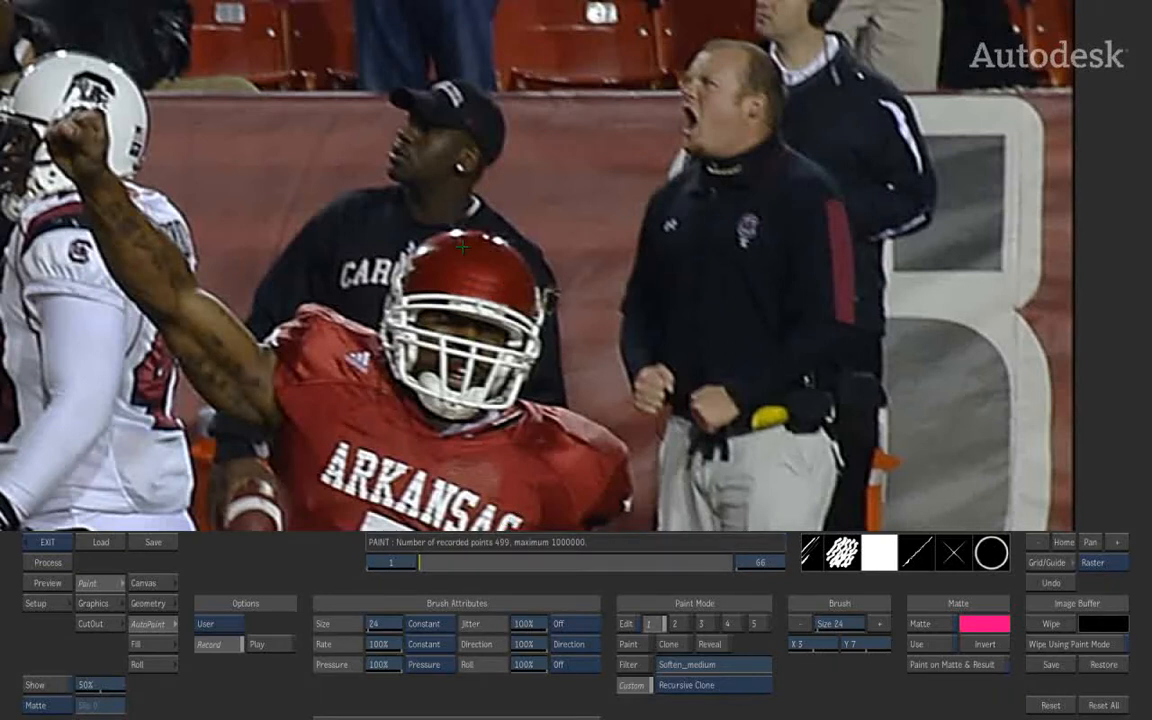
mouse_move(437, 411)
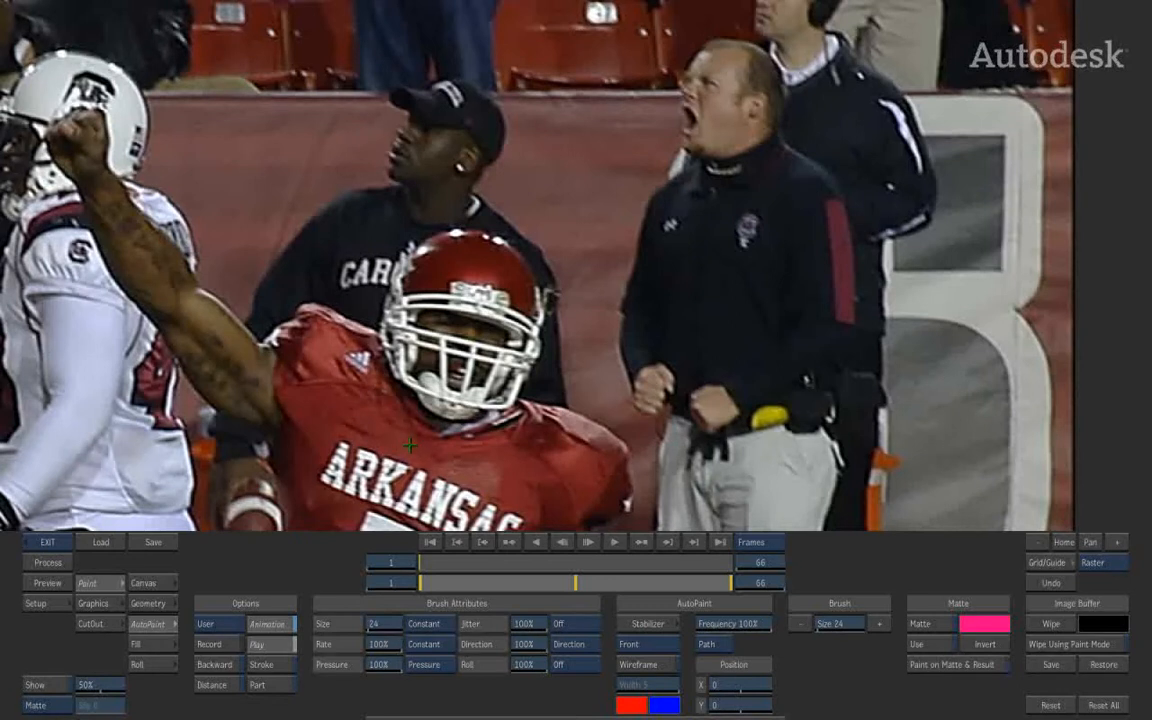
mouse_move(560, 287)
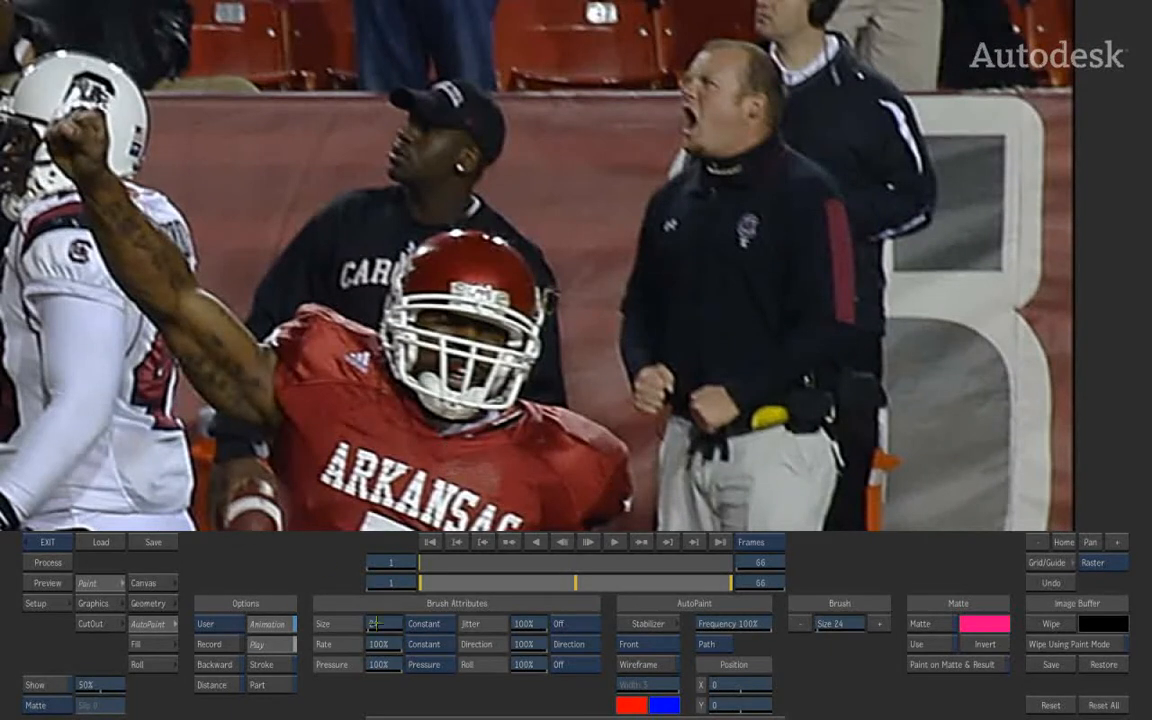
Step: Select the helmet clone stroke wireframe and shorten its range to end at frame 1
drag(440, 283, 515, 295)
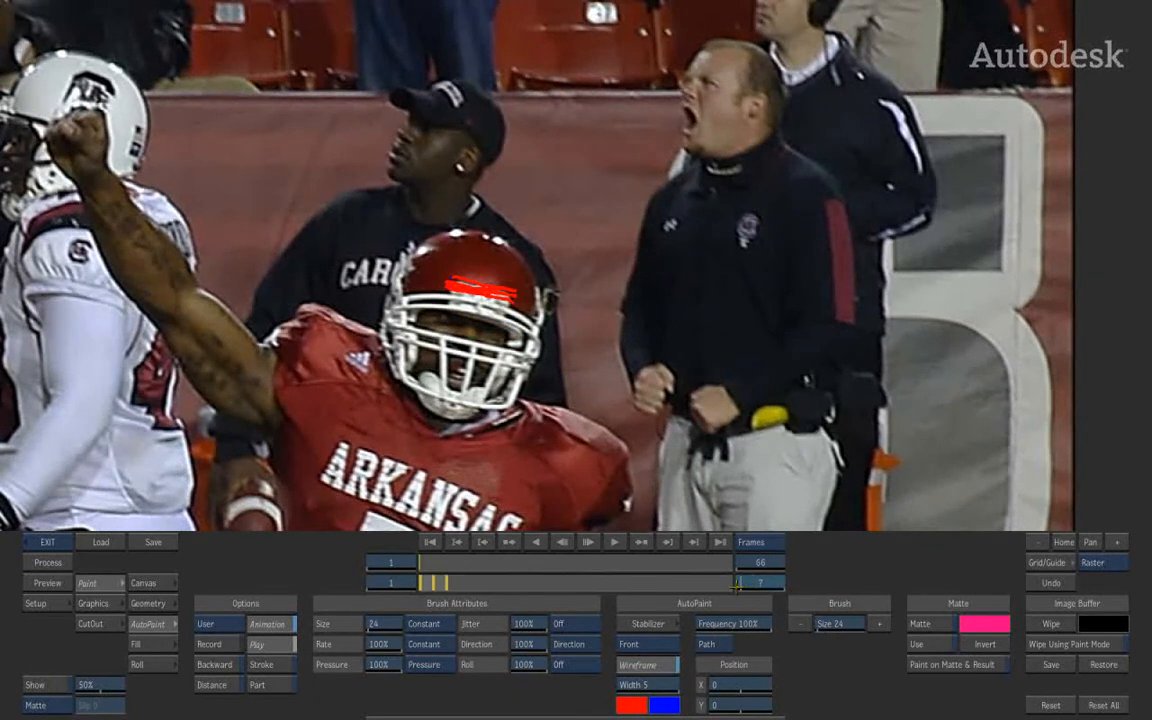
drag(440, 290, 520, 293)
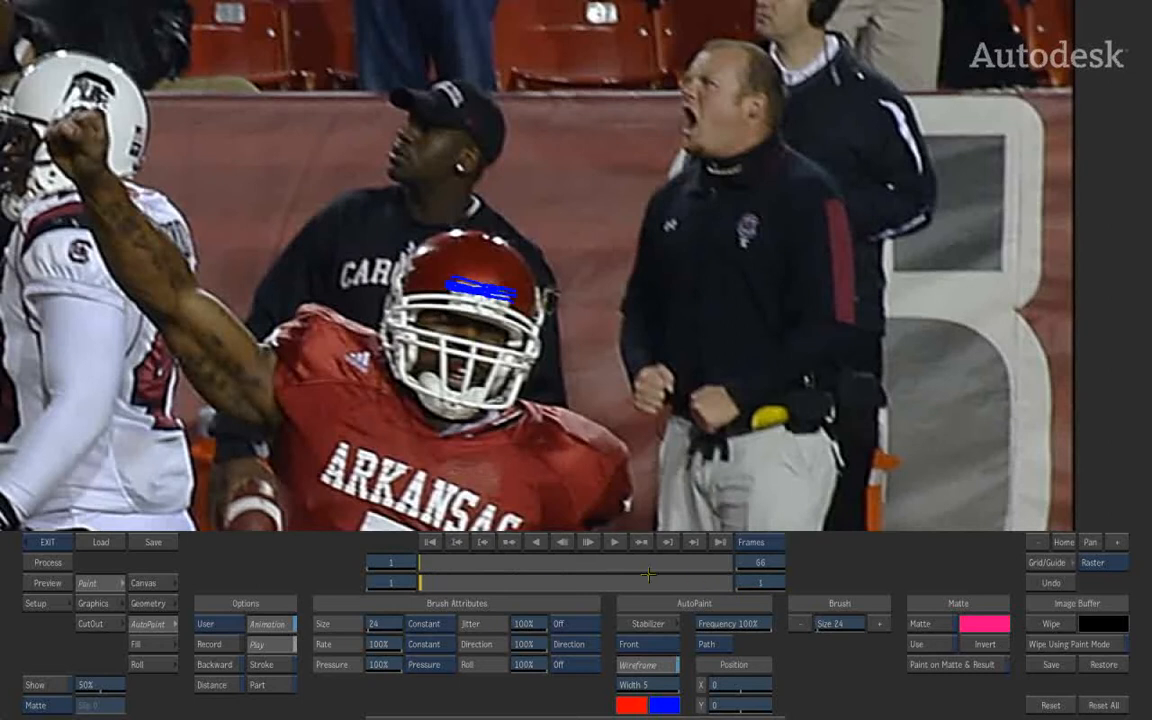